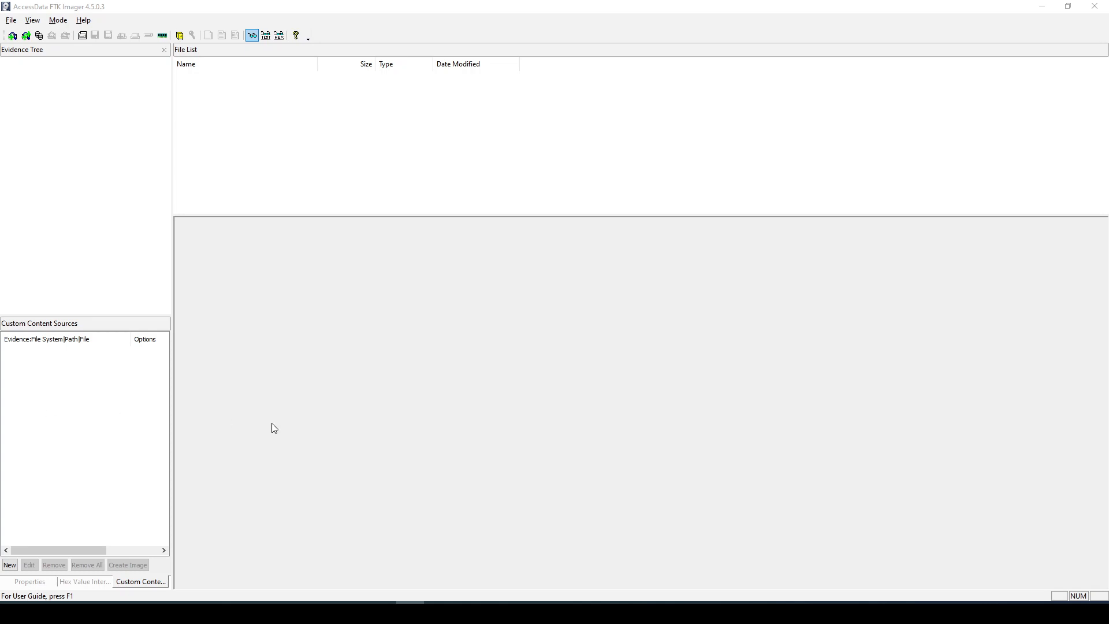
{"action": "mouse_move", "coordinate": [253, 211]}
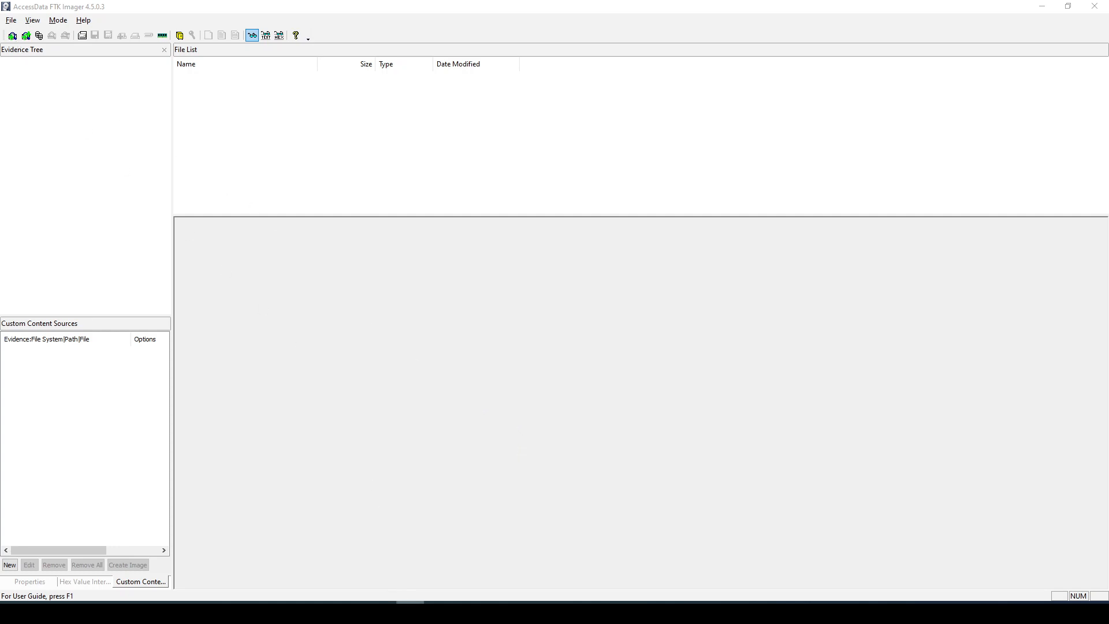
{"action": "mouse_move", "coordinate": [275, 574]}
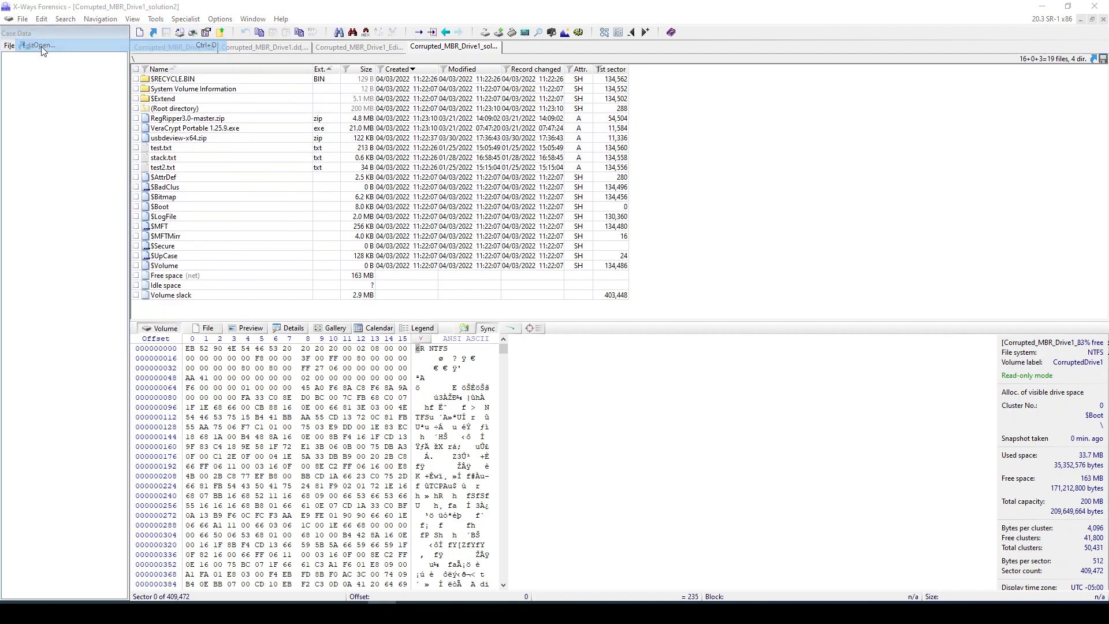
Load the Corrupted-GPT-Drive.dd.001 image into X-Ways Forensics for examination.
{"action": "left_click", "coordinate": [36, 45]}
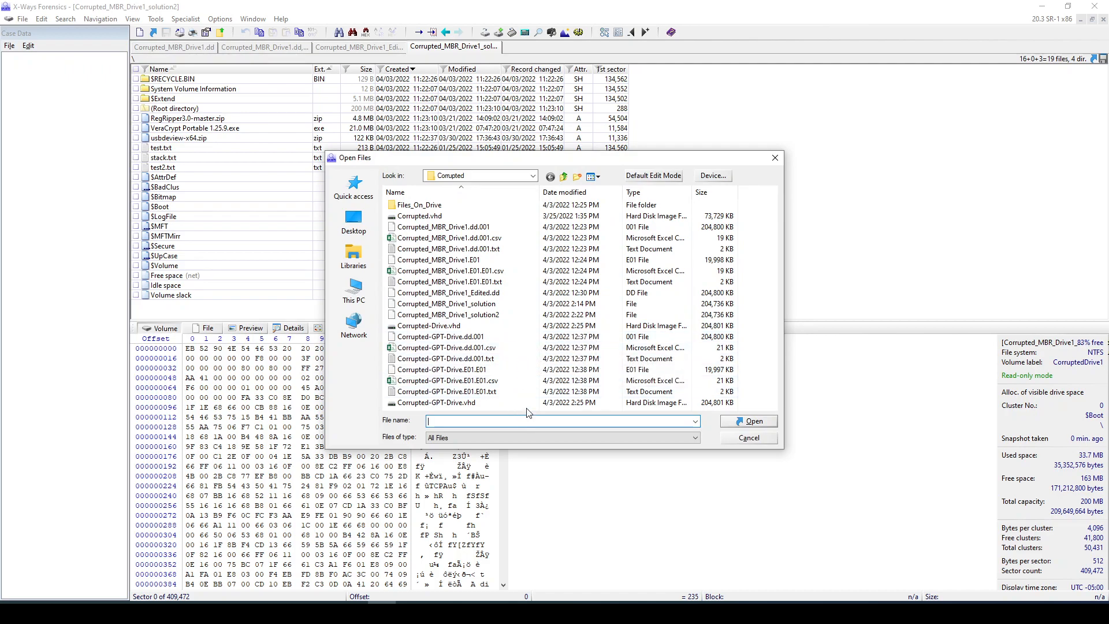
{"action": "left_click", "coordinate": [441, 336]}
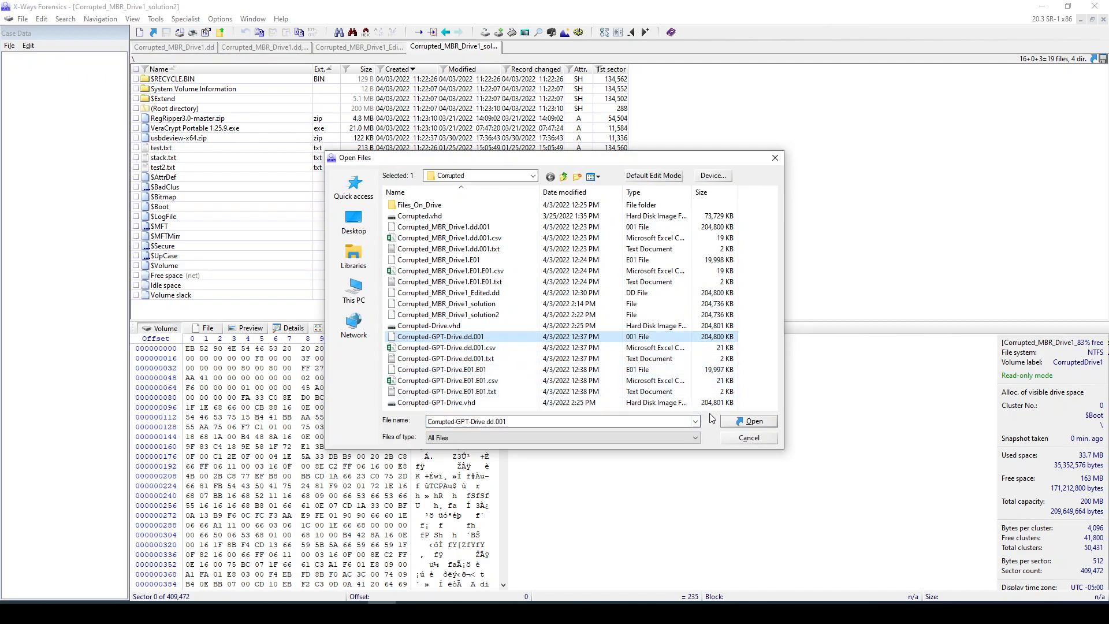
{"action": "left_click", "coordinate": [749, 421]}
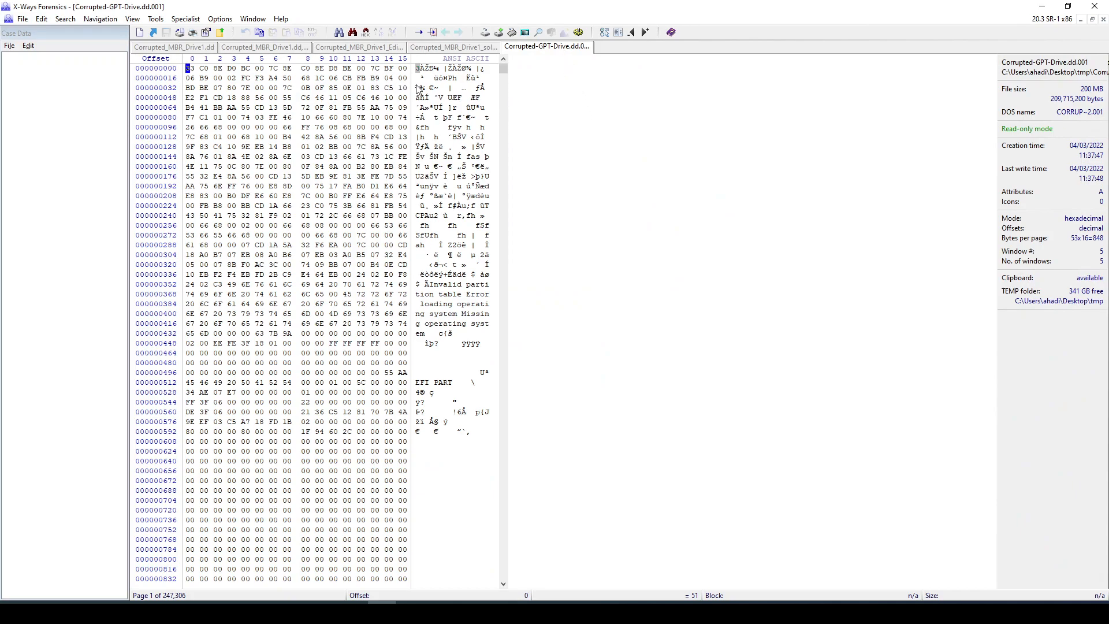
{"action": "mouse_move", "coordinate": [311, 147]}
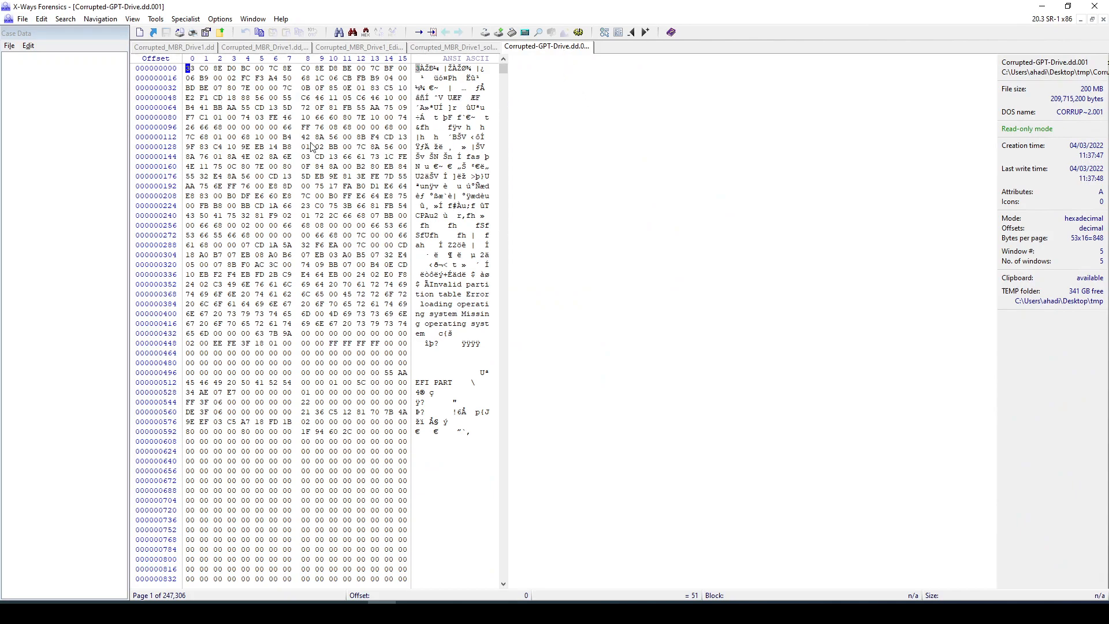
Interpret the image as a partitioned GPT disk and open NTFS Partition 2 in its own view.
{"action": "left_click", "coordinate": [184, 18]}
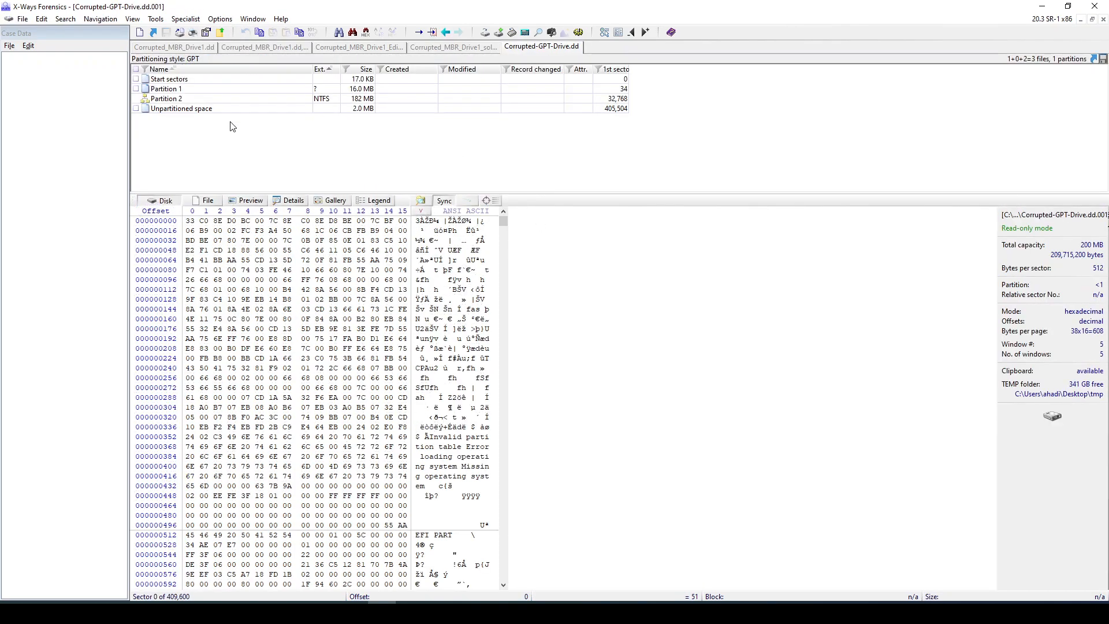
{"action": "left_click", "coordinate": [169, 78]}
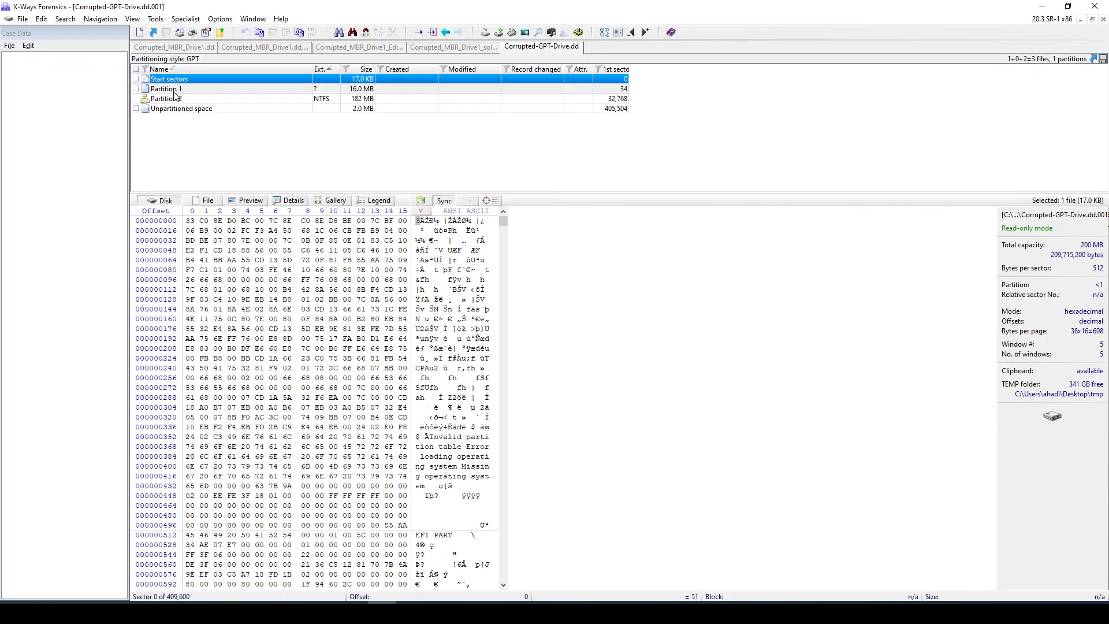
{"action": "left_click", "coordinate": [165, 98]}
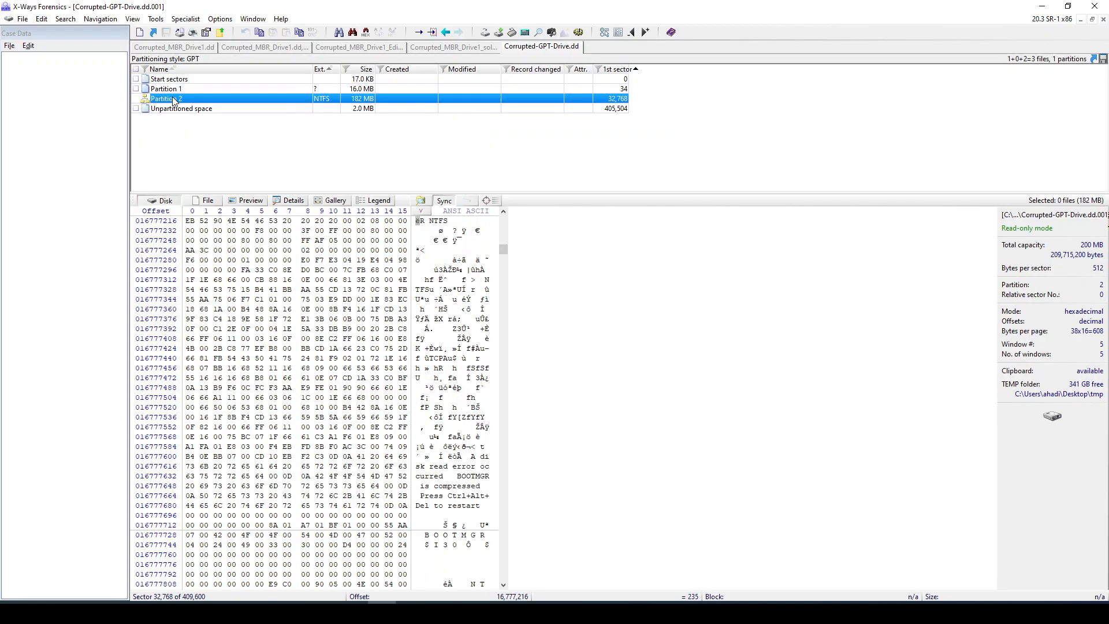
{"action": "double_click", "coordinate": [165, 98]}
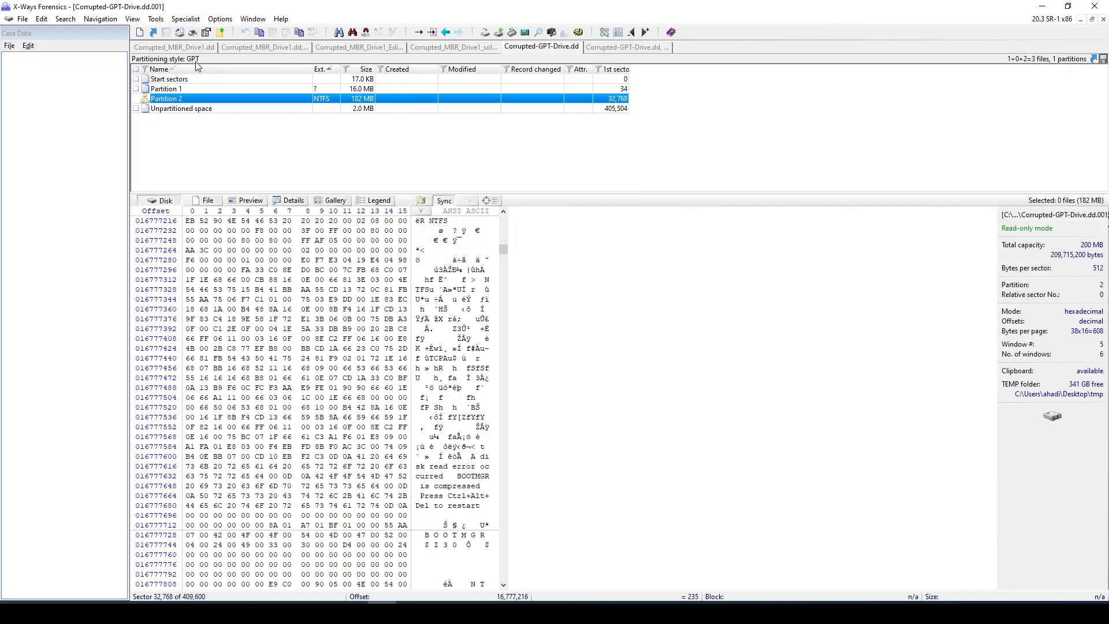
{"action": "left_click", "coordinate": [170, 79]}
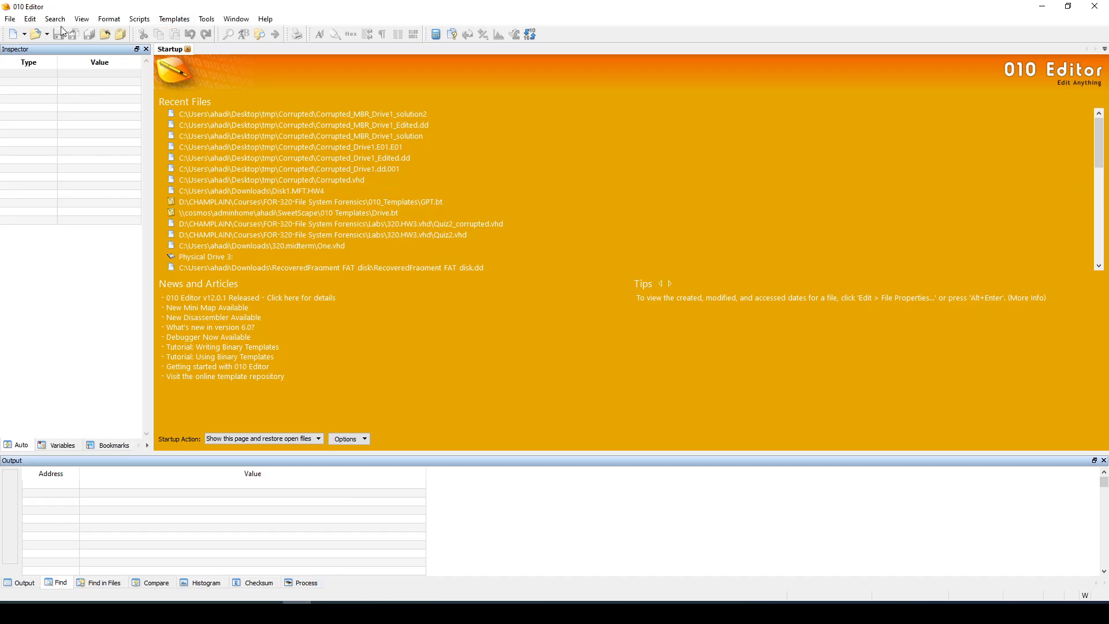
Load Corrupted-GPT-Drive.dd.001 as raw hex and scroll through the protective MBR, GPT header and partition entries.
{"action": "left_click", "coordinate": [36, 33]}
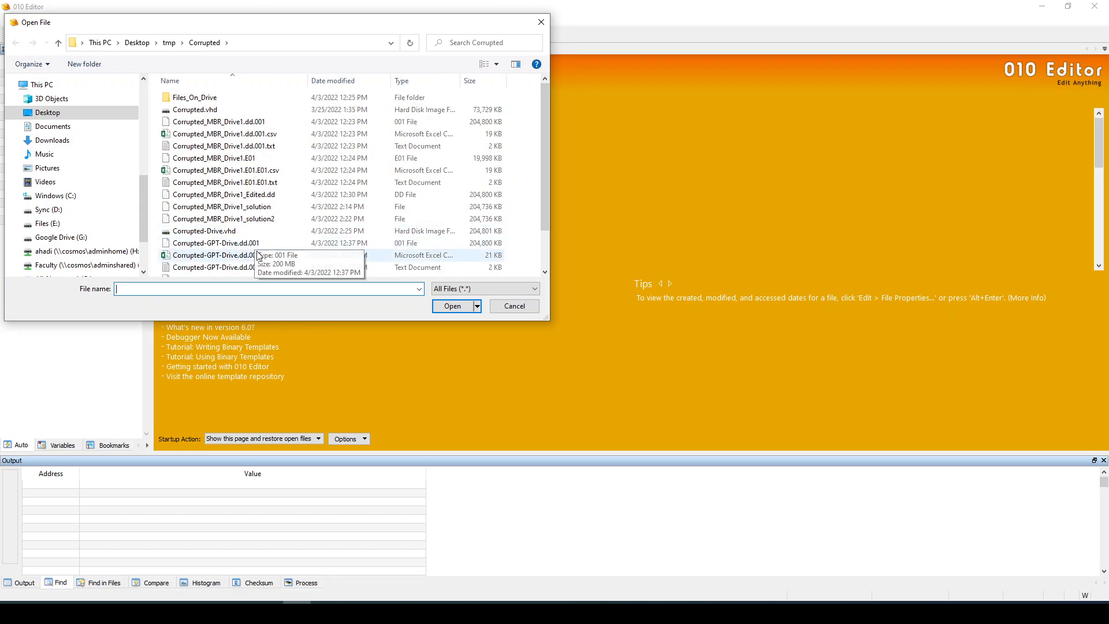
{"action": "left_click", "coordinate": [216, 243]}
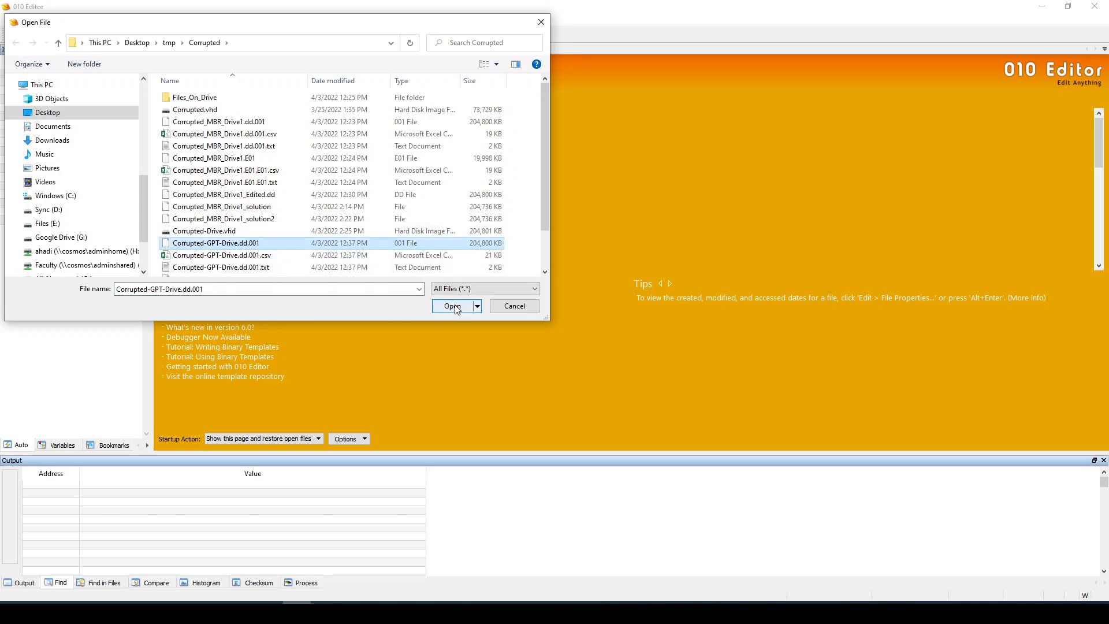
{"action": "left_click", "coordinate": [452, 305]}
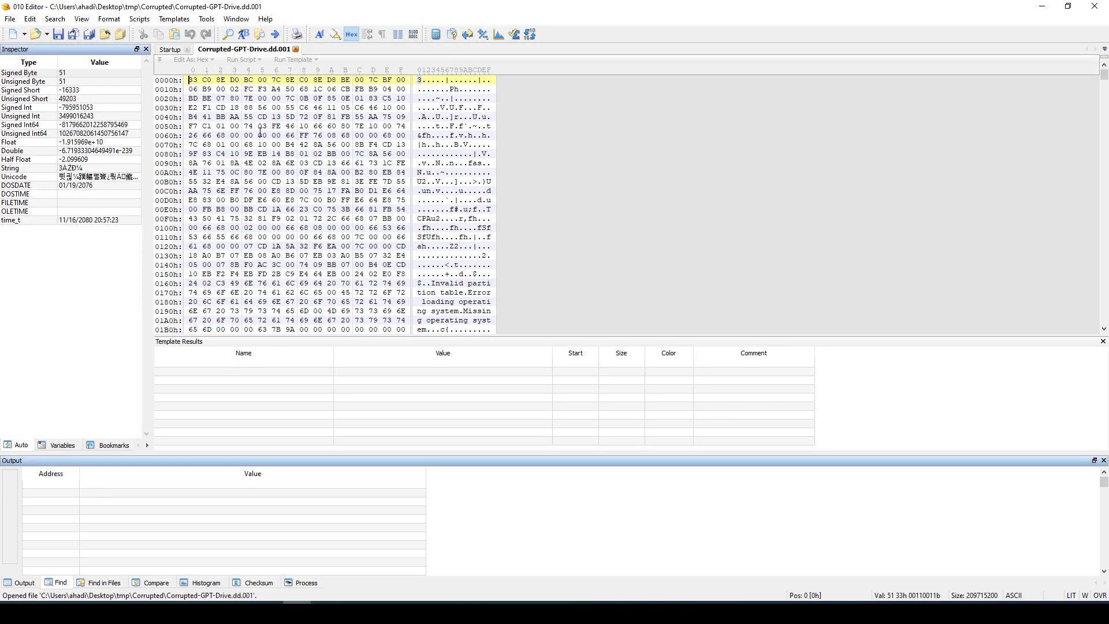
{"action": "scroll", "scroll_direction": "down", "scroll_amount": 3}
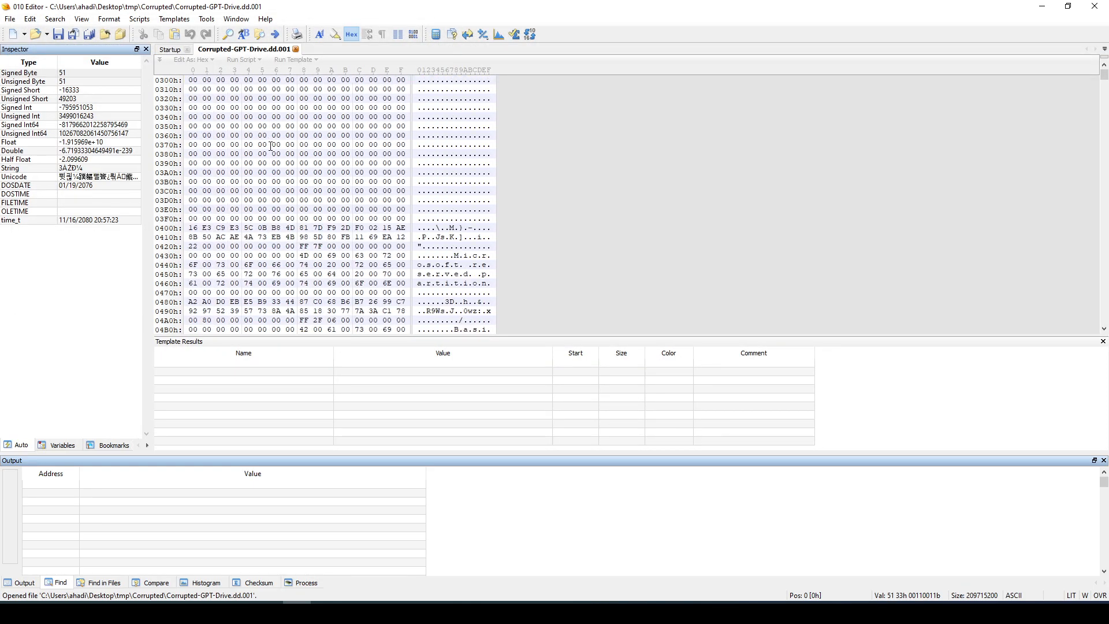
{"action": "scroll", "scroll_direction": "down", "scroll_amount": 3}
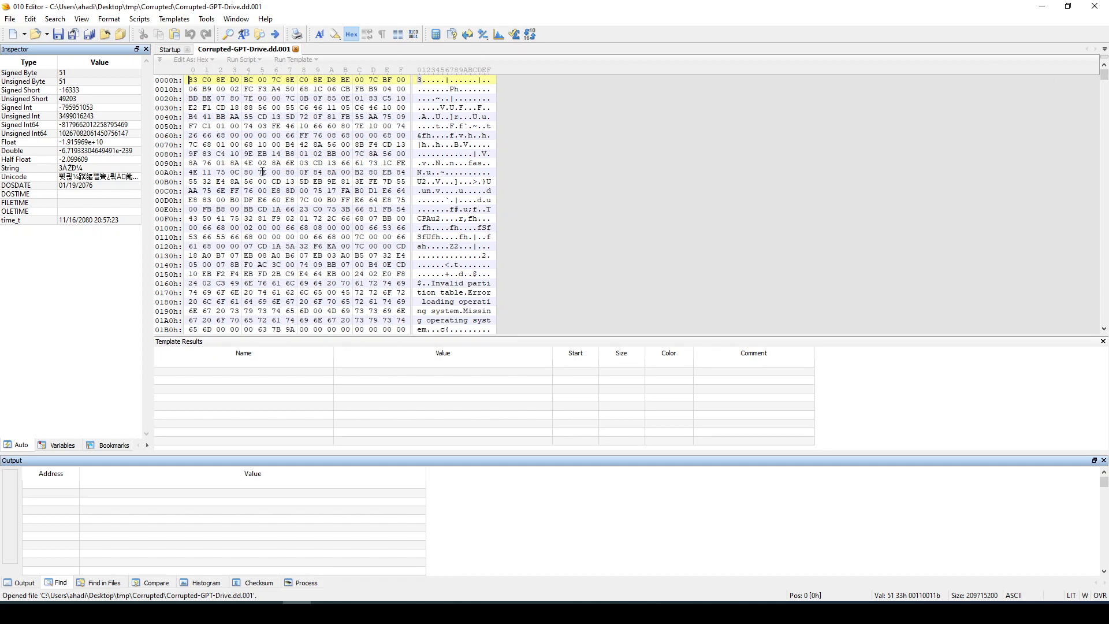
{"action": "left_click", "coordinate": [29, 19]}
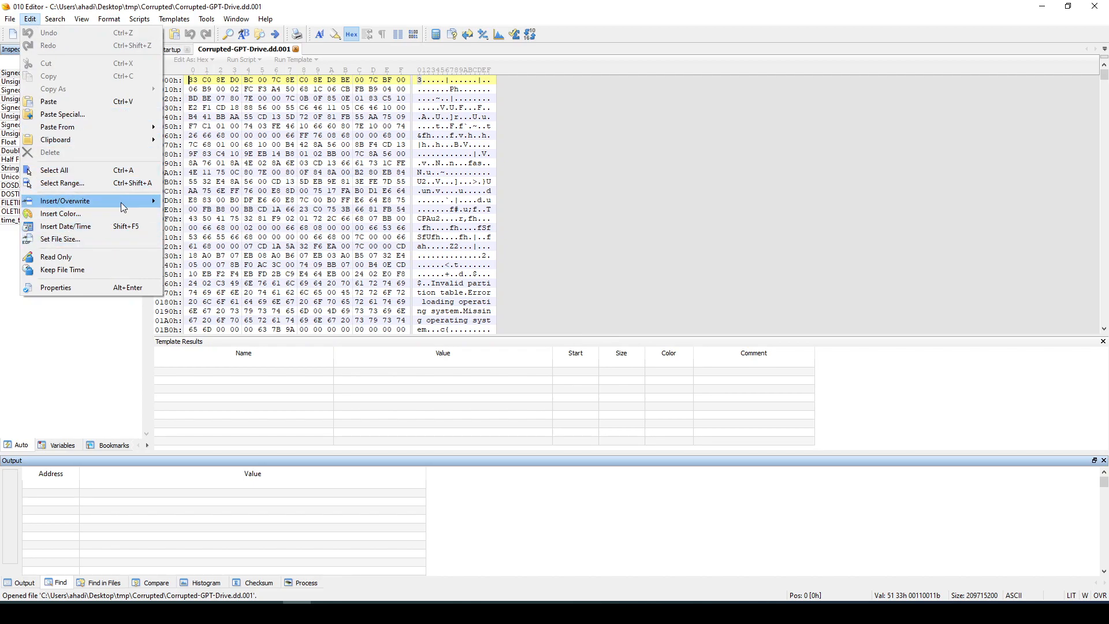
Overwrite bytes 0 through 4095 with 'A', wiping the MBR and primary GPT header.
{"action": "left_click", "coordinate": [65, 201]}
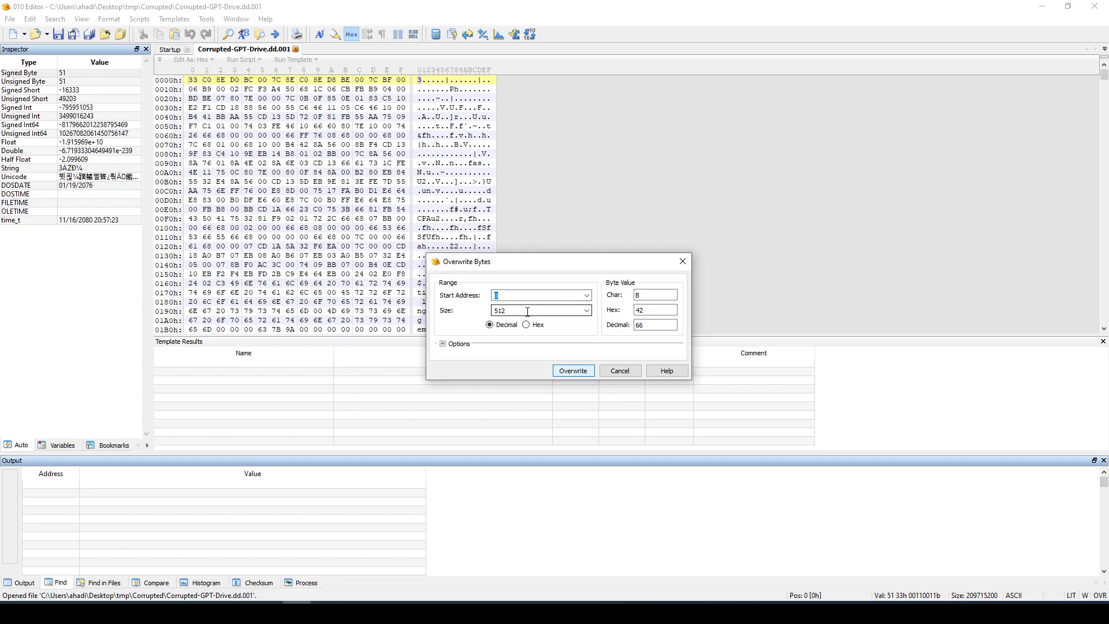
{"action": "left_click", "coordinate": [537, 311]}
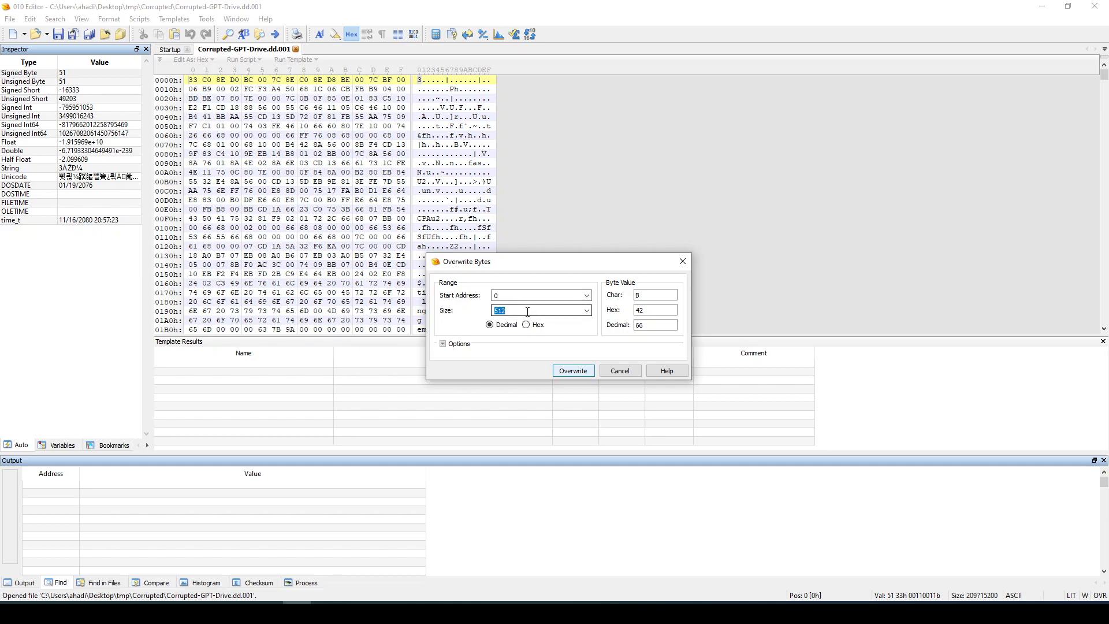
{"action": "type", "text": "4096"}
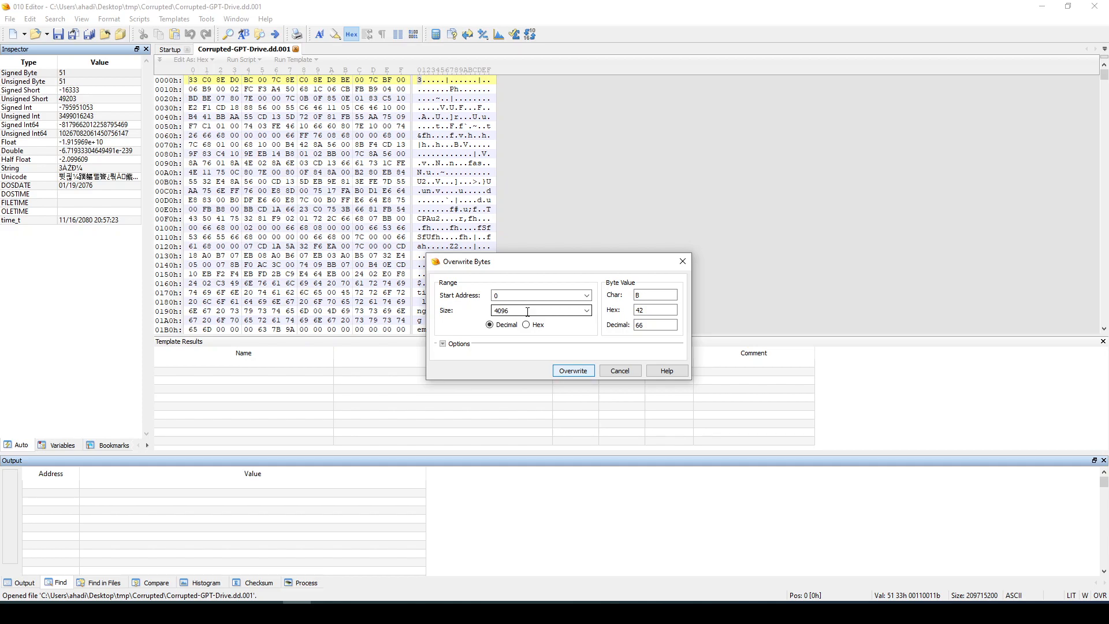
{"action": "type", "text": "A"}
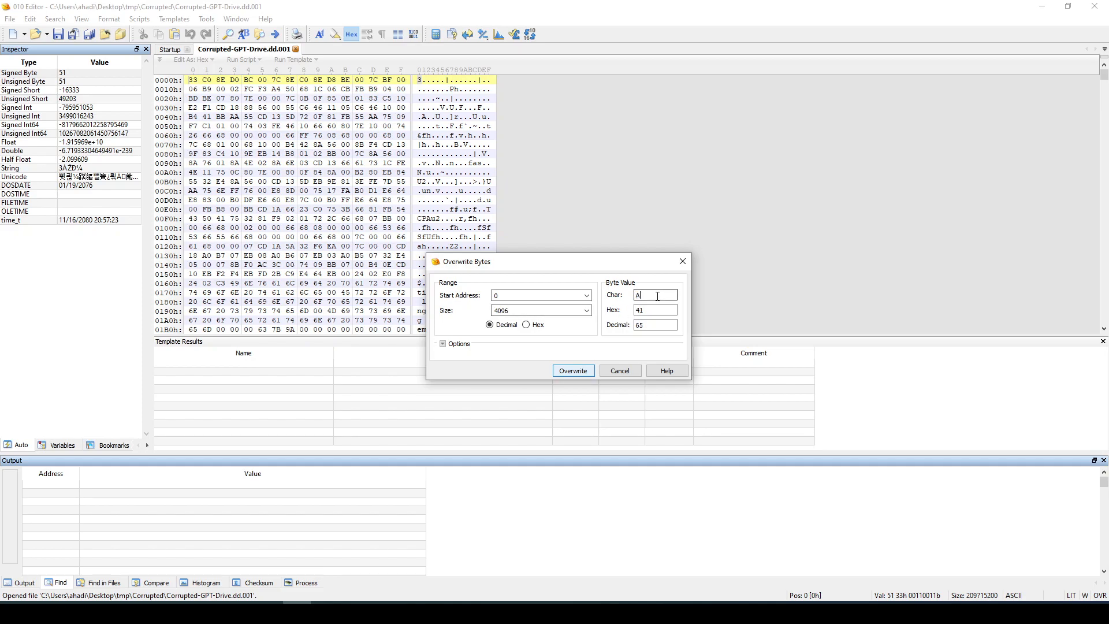
{"action": "left_click", "coordinate": [573, 369]}
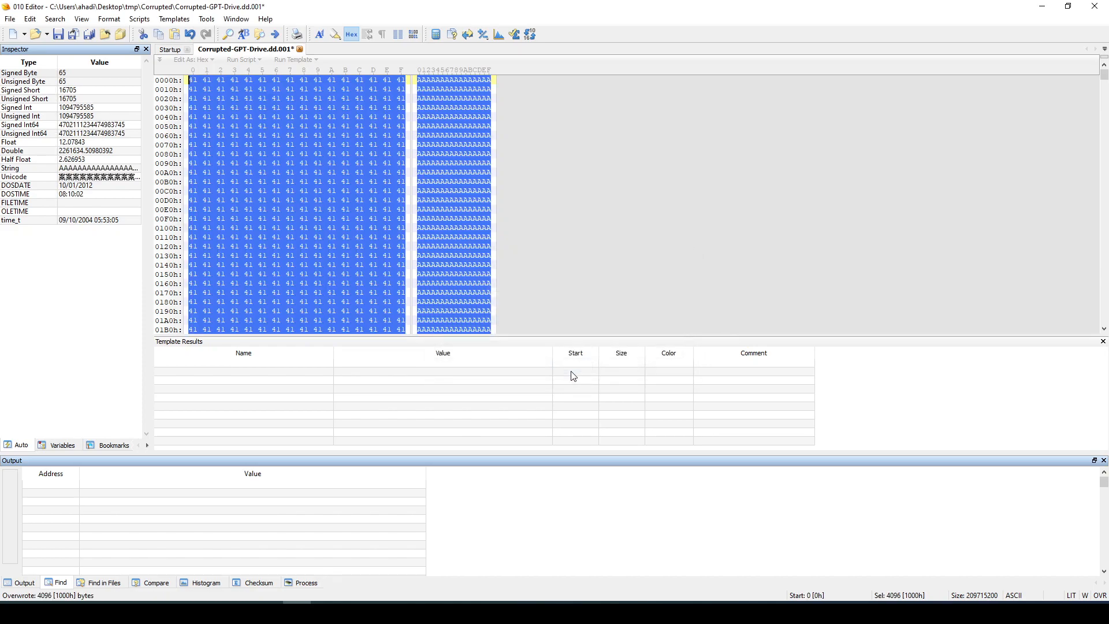
Scroll to the image's end and place the cursor at offset C7FBE00h, the backup GPT partition entries.
{"action": "scroll", "scroll_direction": "down", "scroll_amount": 3}
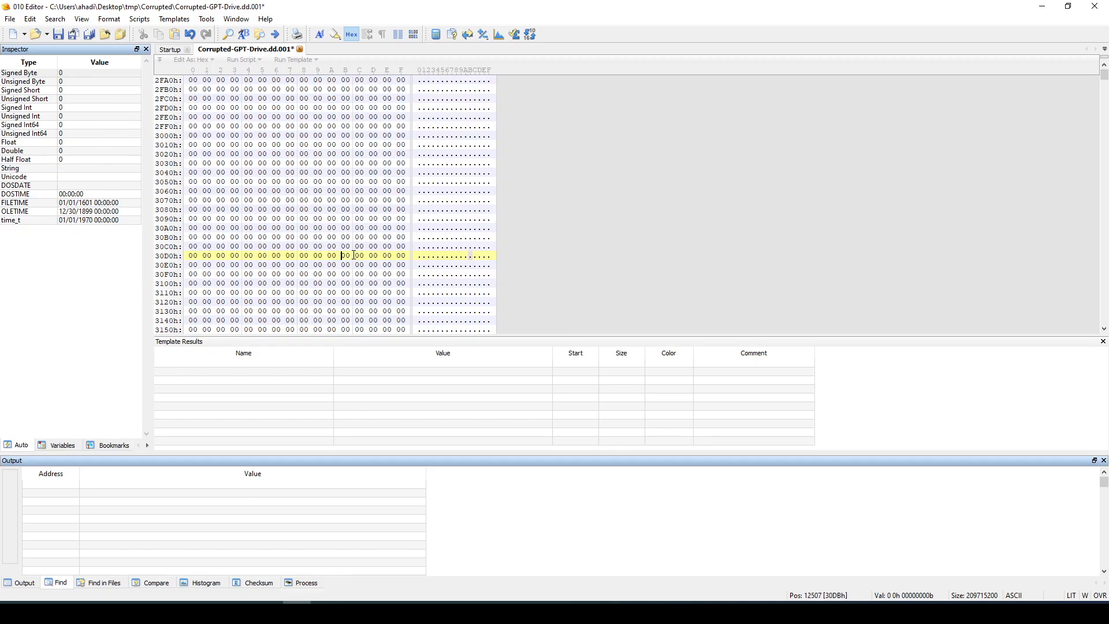
{"action": "scroll", "scroll_direction": "down", "scroll_amount": 3}
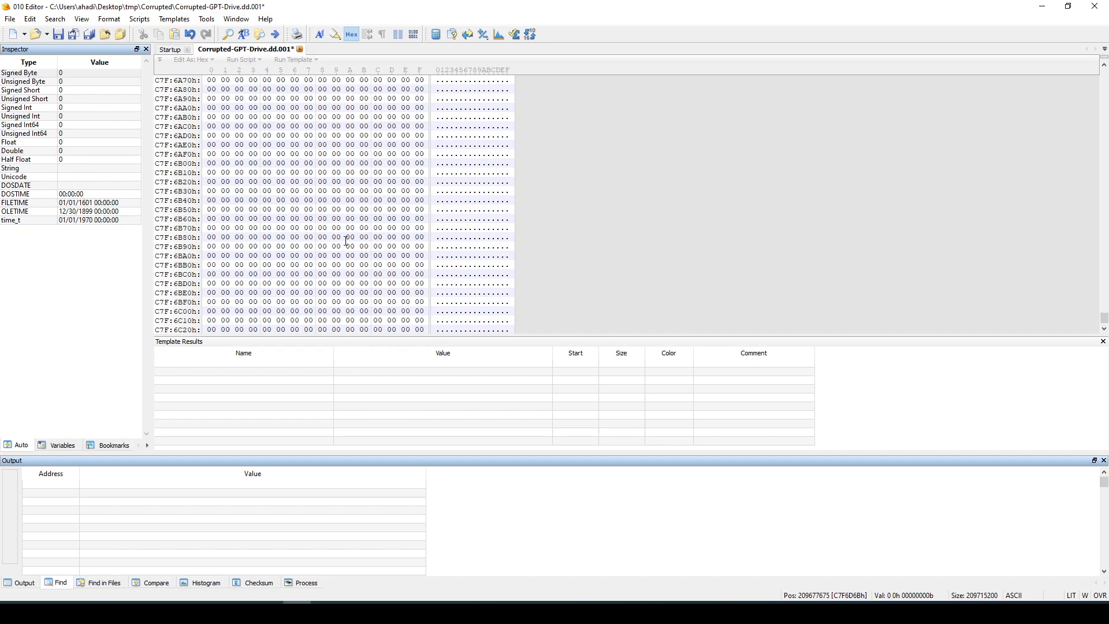
{"action": "scroll", "scroll_direction": "down", "scroll_amount": 3}
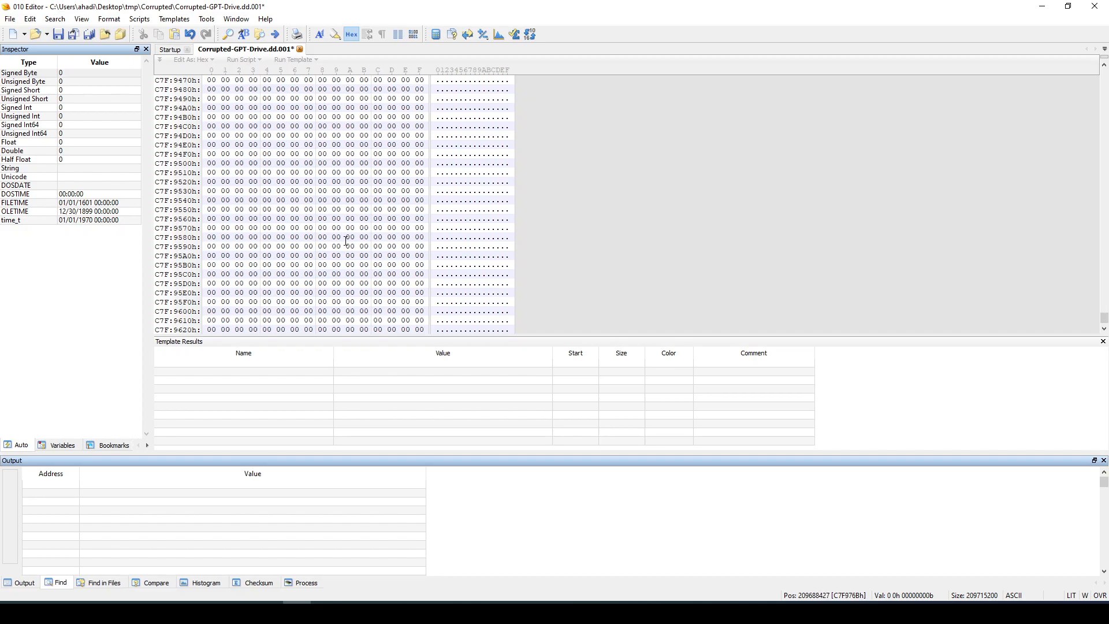
{"action": "scroll", "scroll_direction": "down", "scroll_amount": 3}
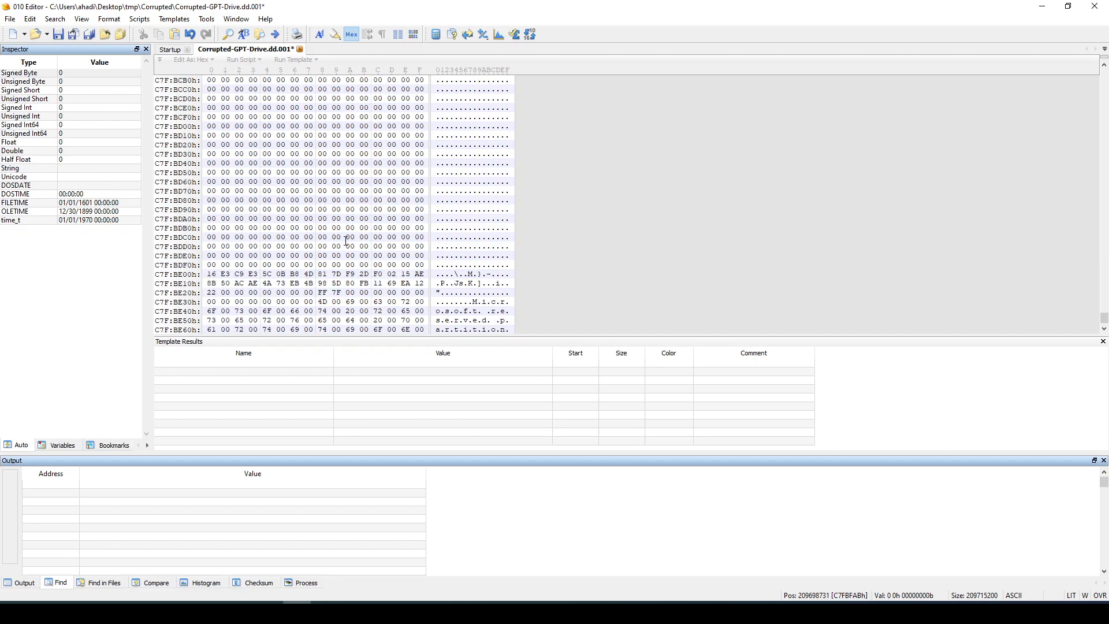
{"action": "left_click", "coordinate": [211, 275]}
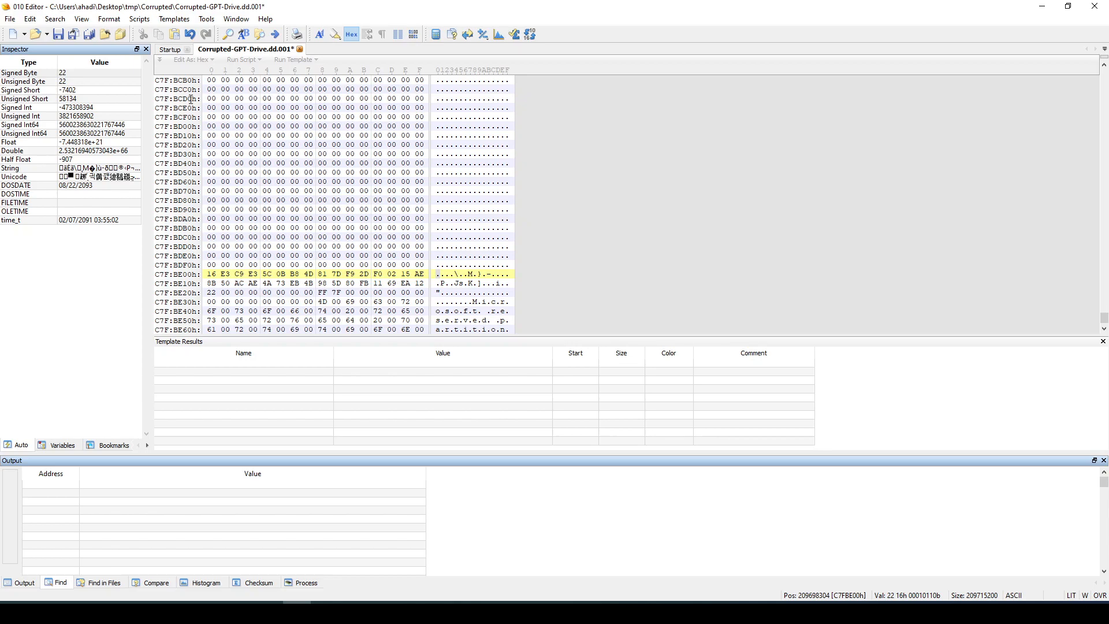
{"action": "left_click", "coordinate": [29, 19]}
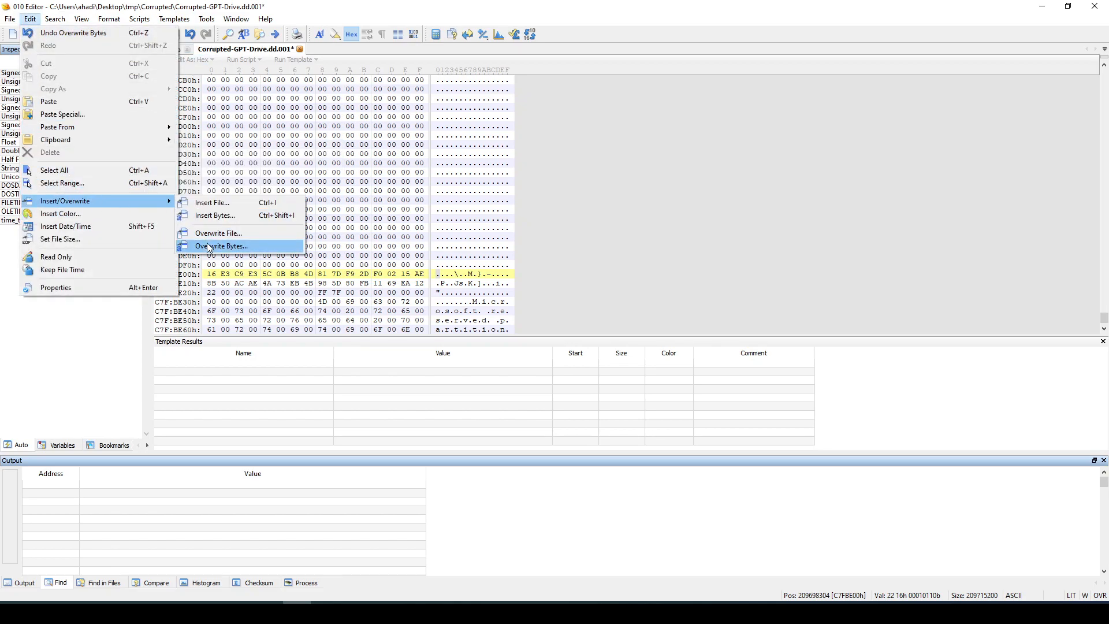
Overwrite 4096 bytes at offset 209698304 with 'A', wiping the backup partition entries.
{"action": "left_click", "coordinate": [220, 245]}
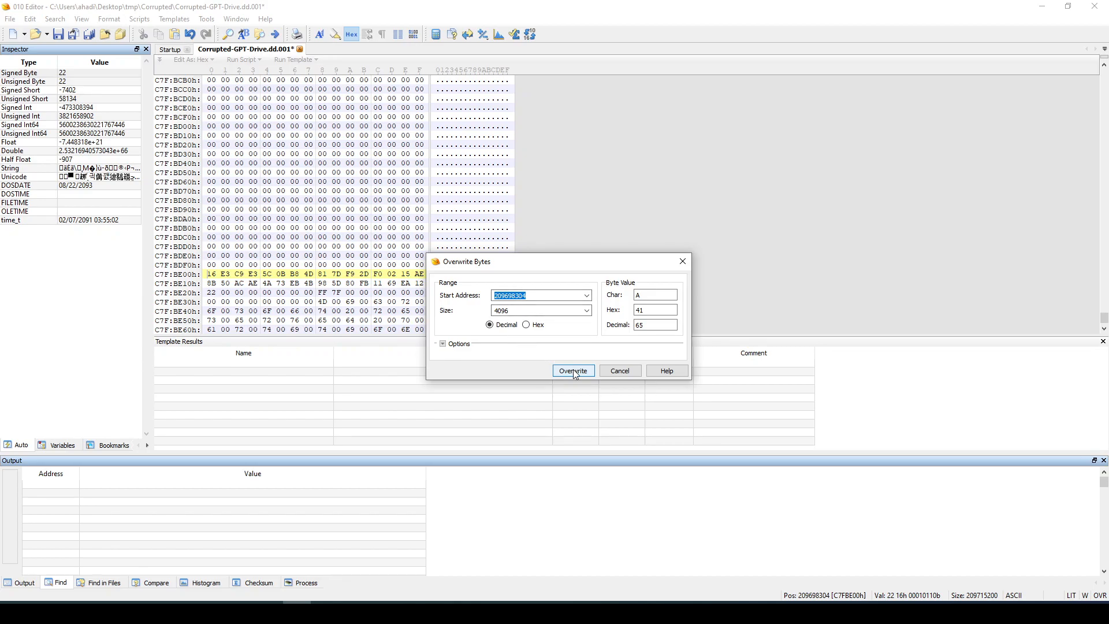
{"action": "left_click", "coordinate": [573, 371]}
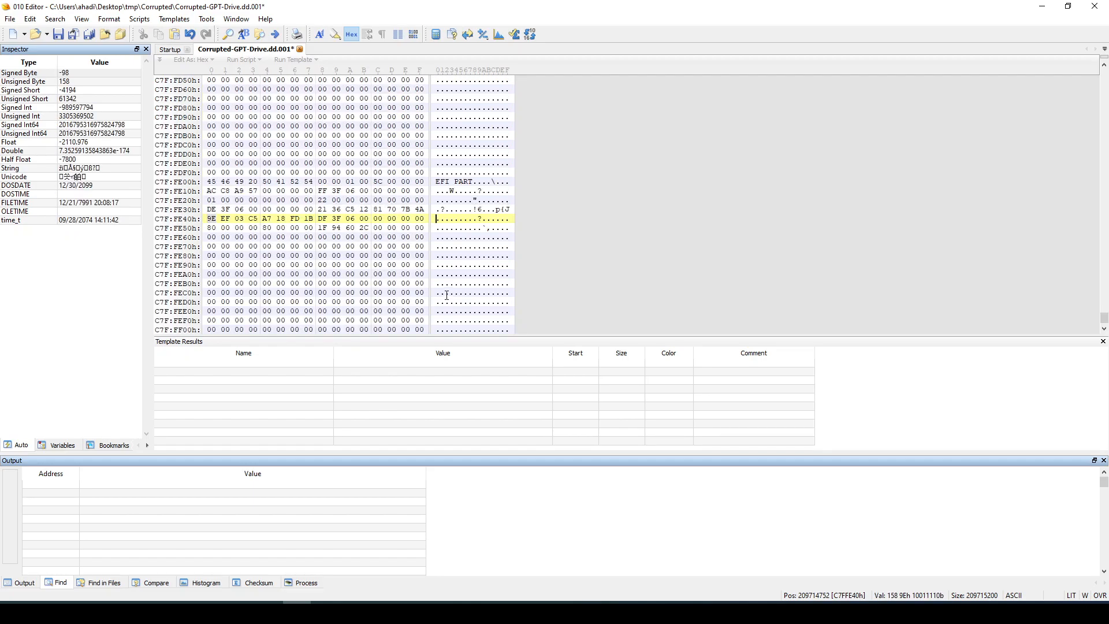
{"action": "scroll", "scroll_direction": "down", "scroll_amount": 3}
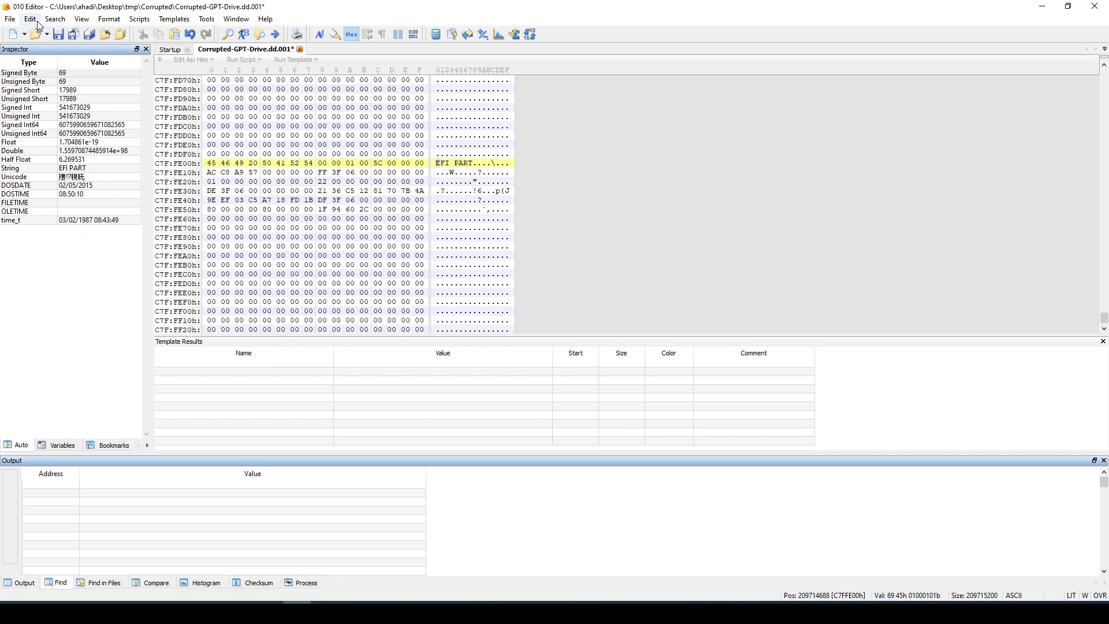
Overwrite the final 512 bytes at 209714688 with 'A' after the 1024-byte attempt fails past end of file.
{"action": "left_click", "coordinate": [30, 18]}
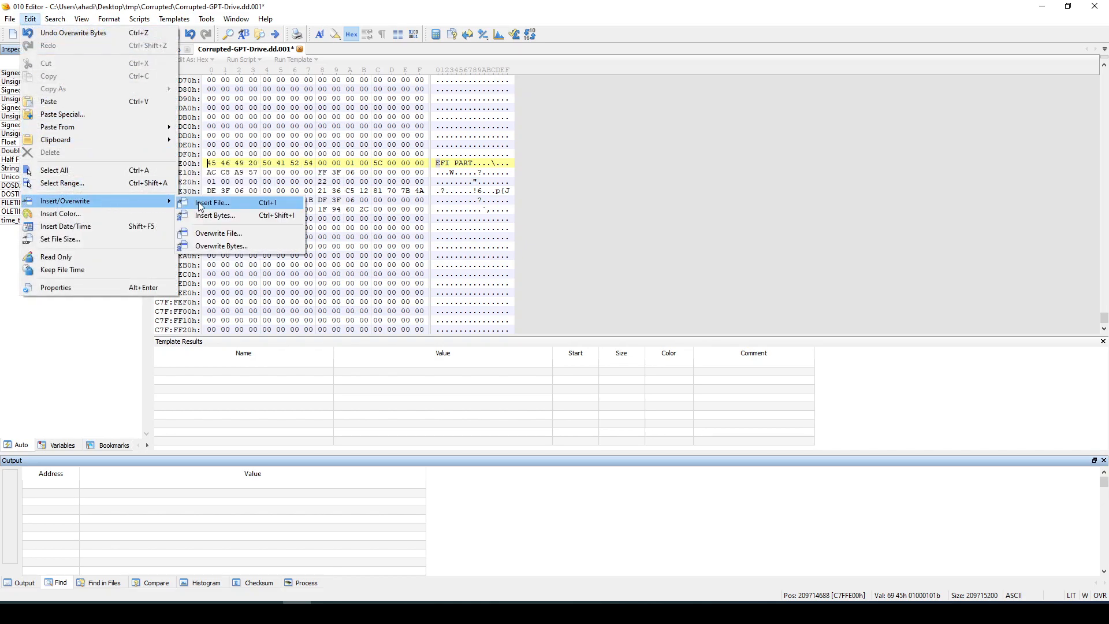
{"action": "left_click", "coordinate": [221, 245]}
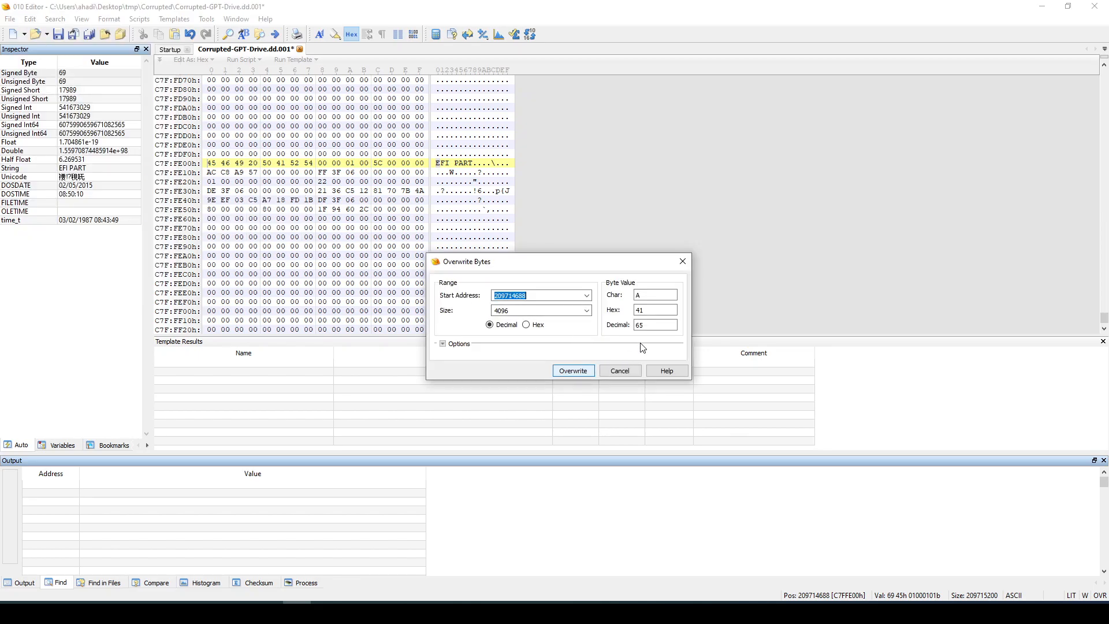
{"action": "left_click", "coordinate": [538, 310]}
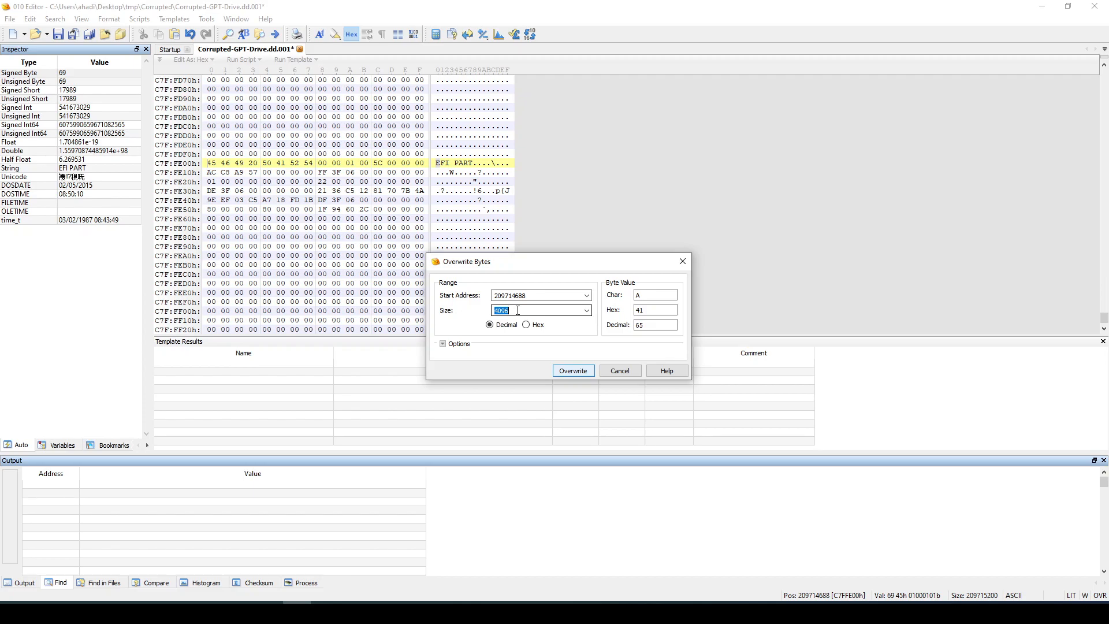
{"action": "type", "text": "1024"}
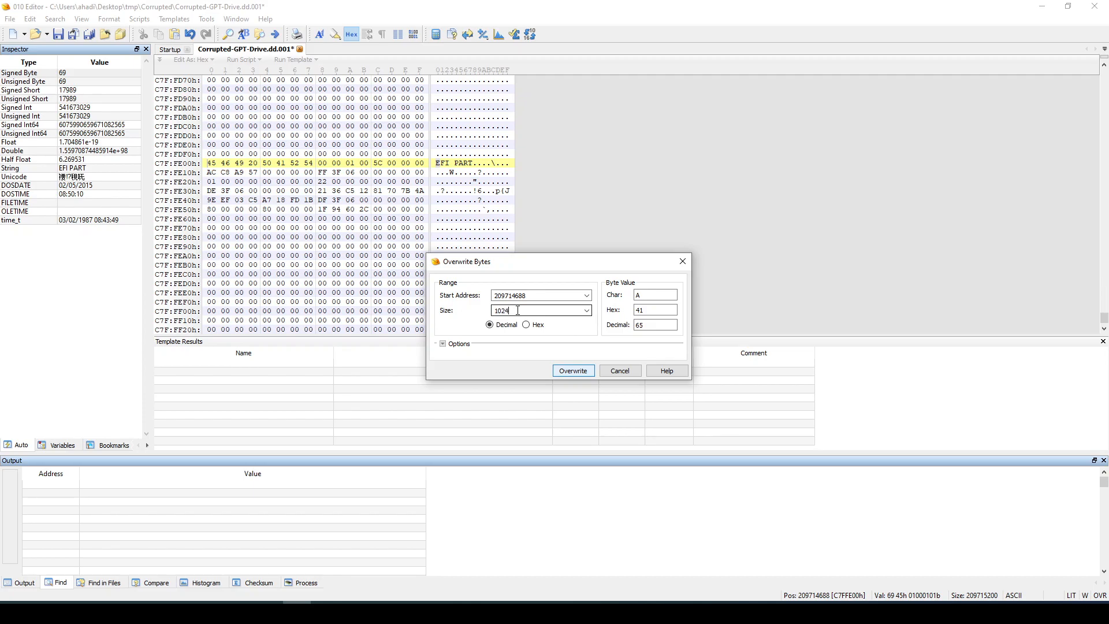
{"action": "left_click", "coordinate": [573, 371]}
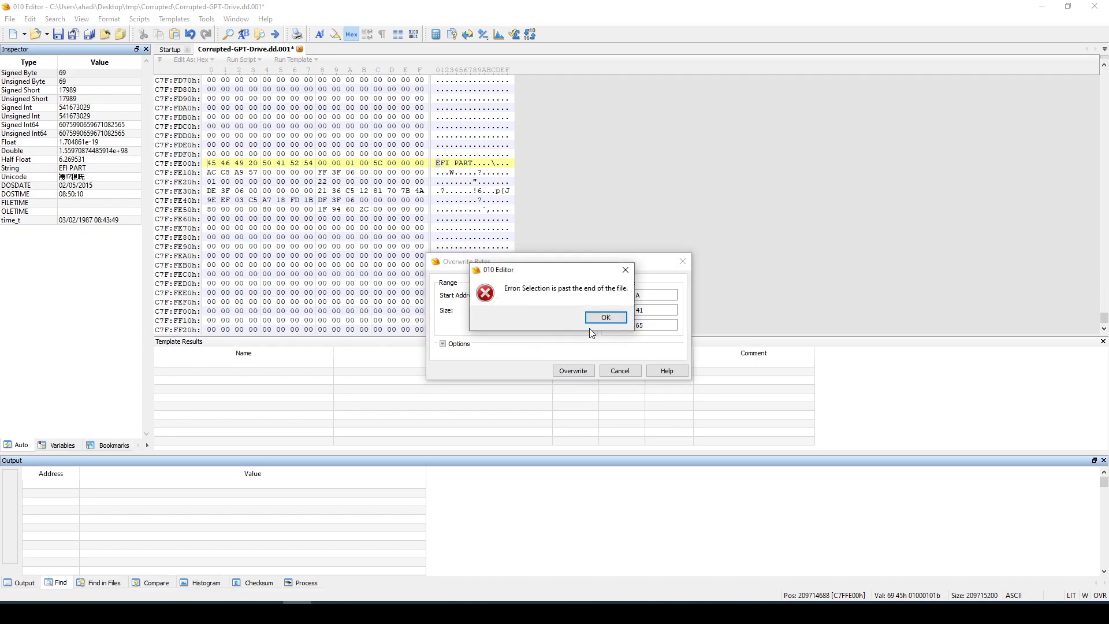
{"action": "left_click", "coordinate": [604, 316]}
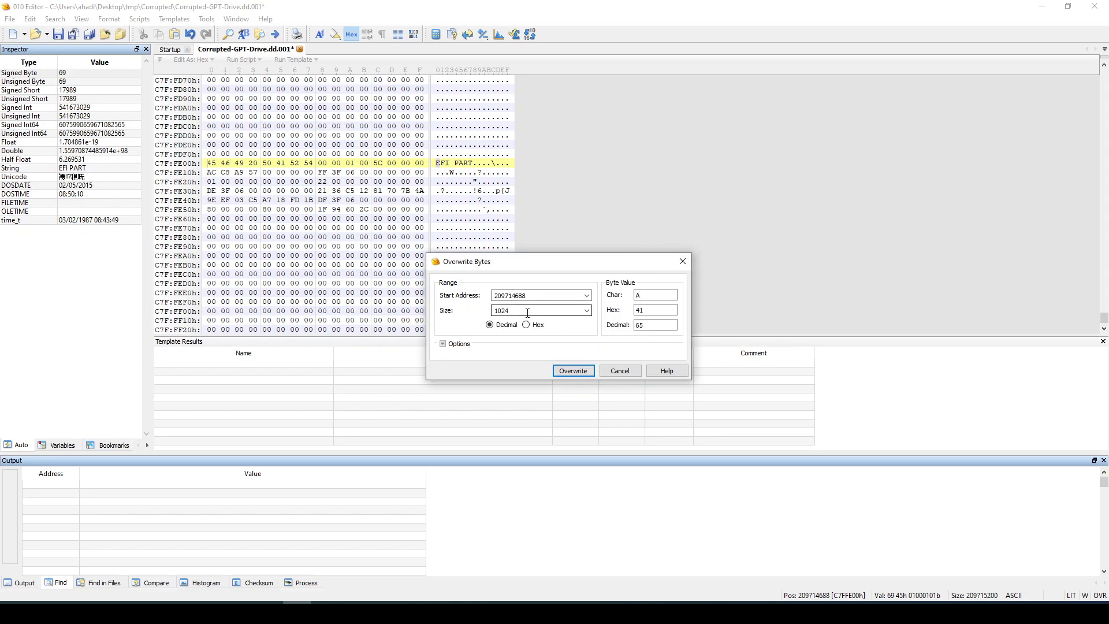
{"action": "type", "text": "512"}
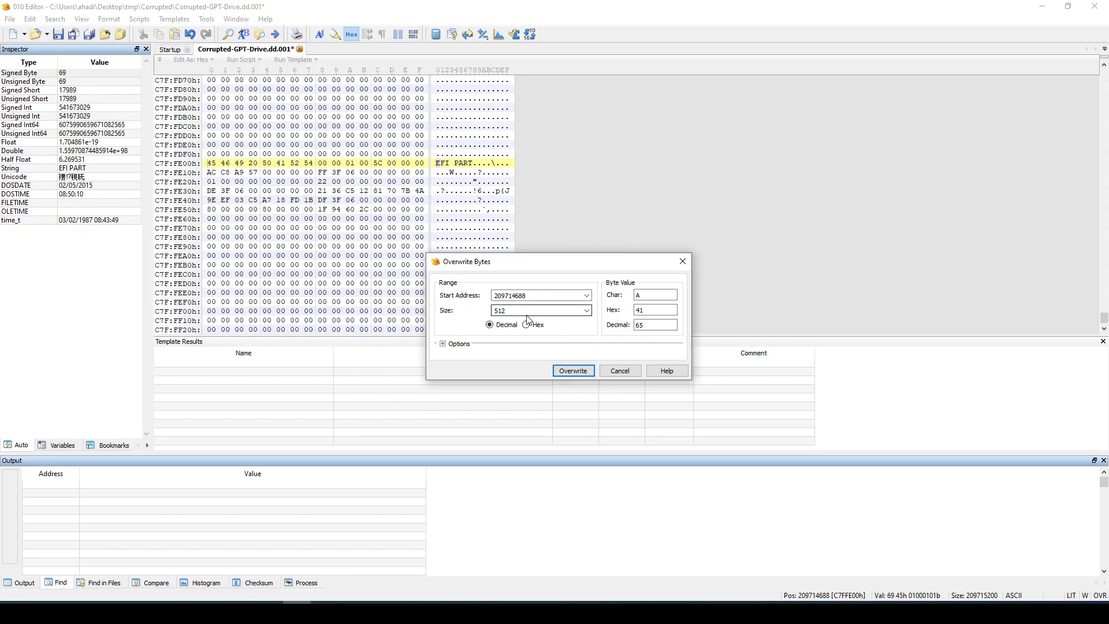
{"action": "left_click", "coordinate": [573, 370]}
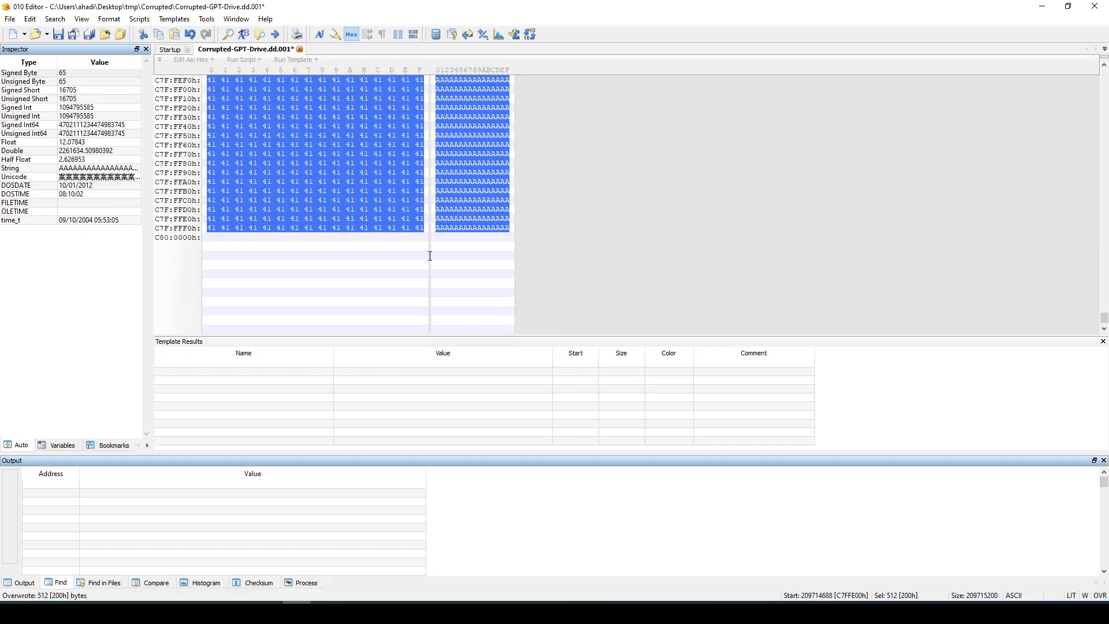
{"action": "left_click", "coordinate": [10, 20]}
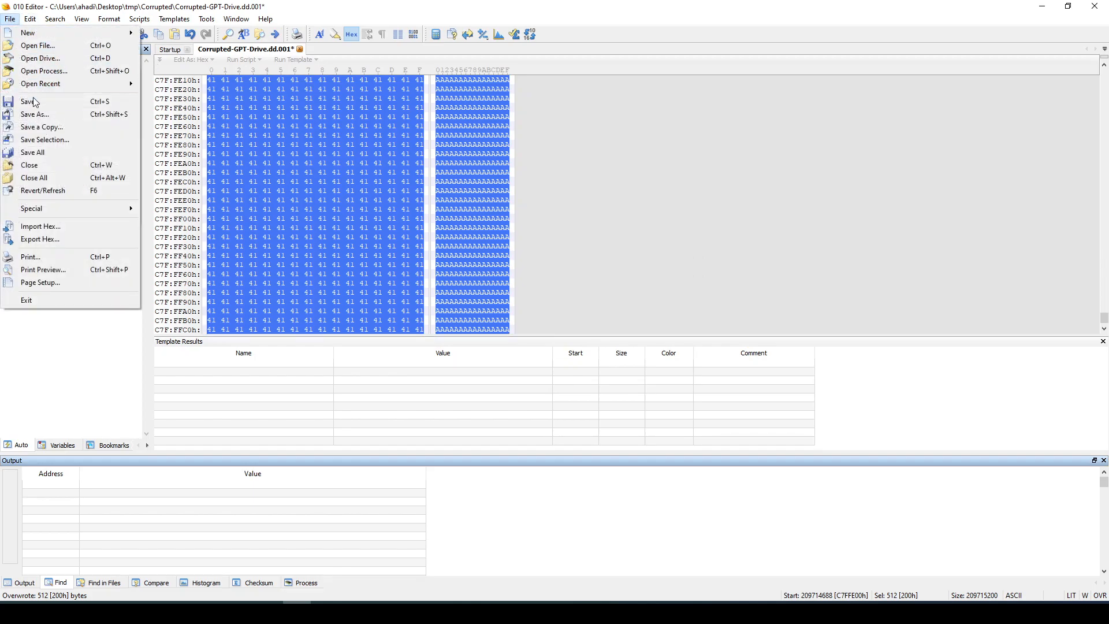
Save the edited GPT drive image to disk via Save As.
{"action": "left_click", "coordinate": [34, 114]}
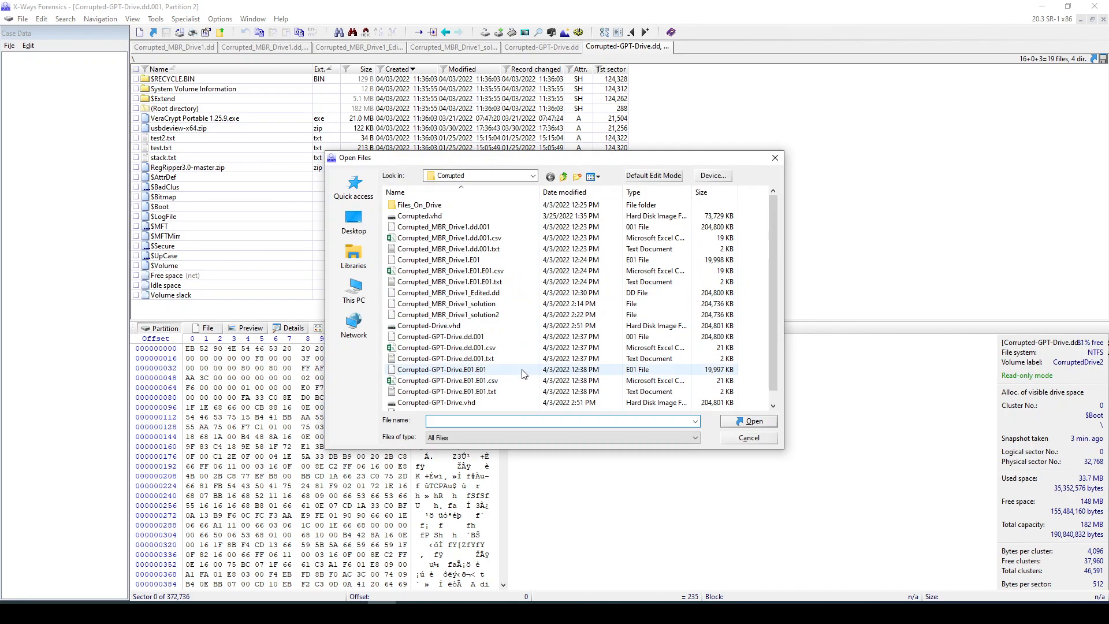
Load Corrupted-GPT-Drive_Edited.dd and interpret it as a disk, revealing only 200 MB of unpartitioned space.
{"action": "left_click", "coordinate": [446, 402]}
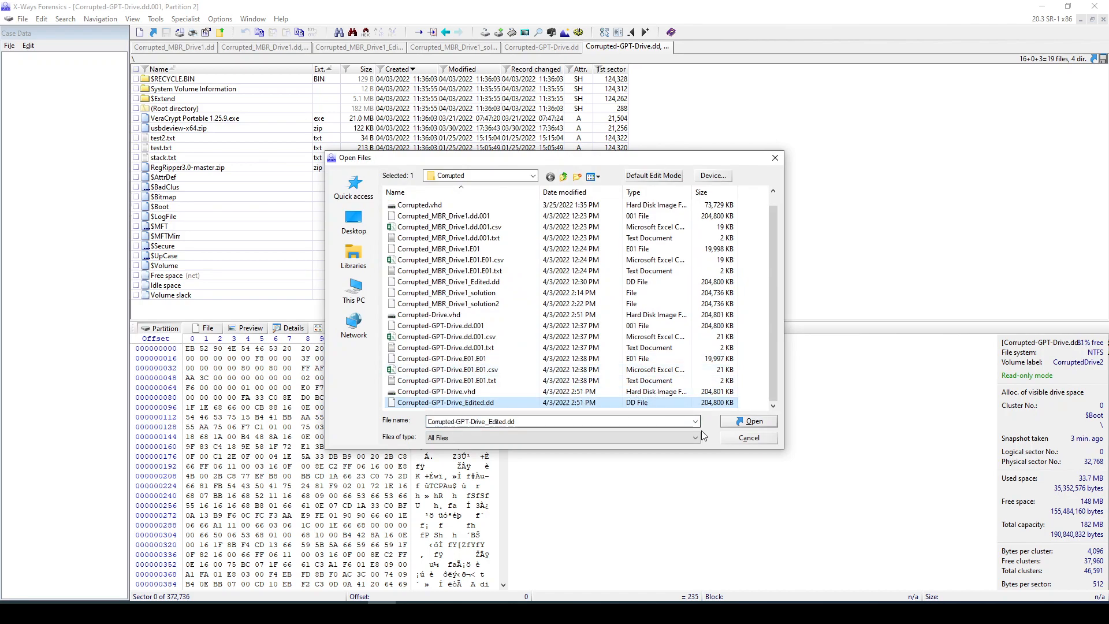
{"action": "left_click", "coordinate": [749, 421]}
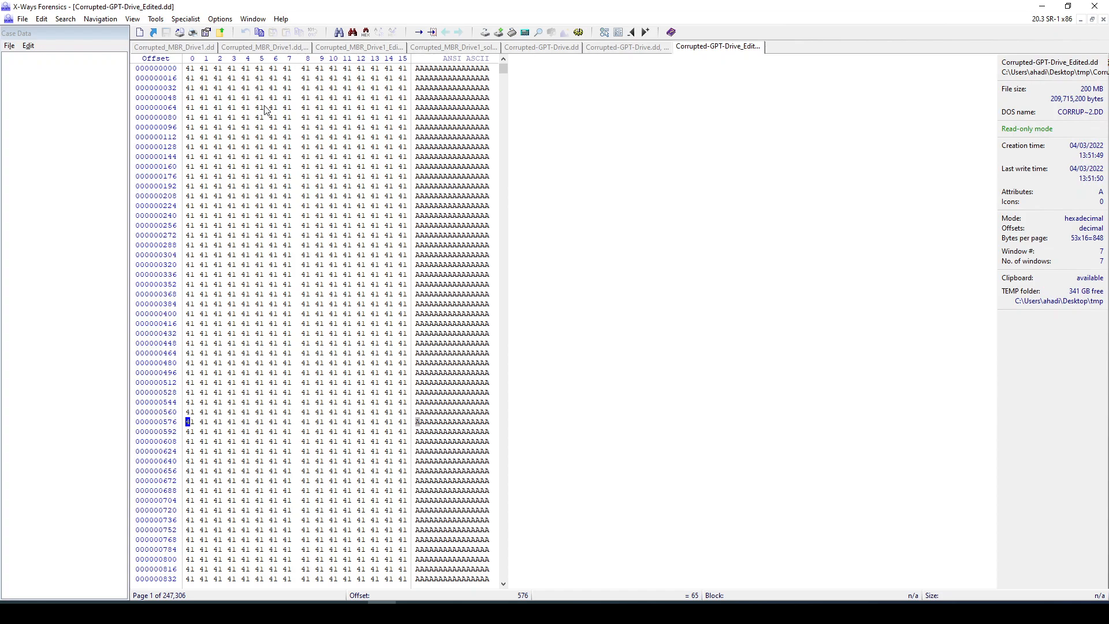
{"action": "left_click", "coordinate": [185, 18]}
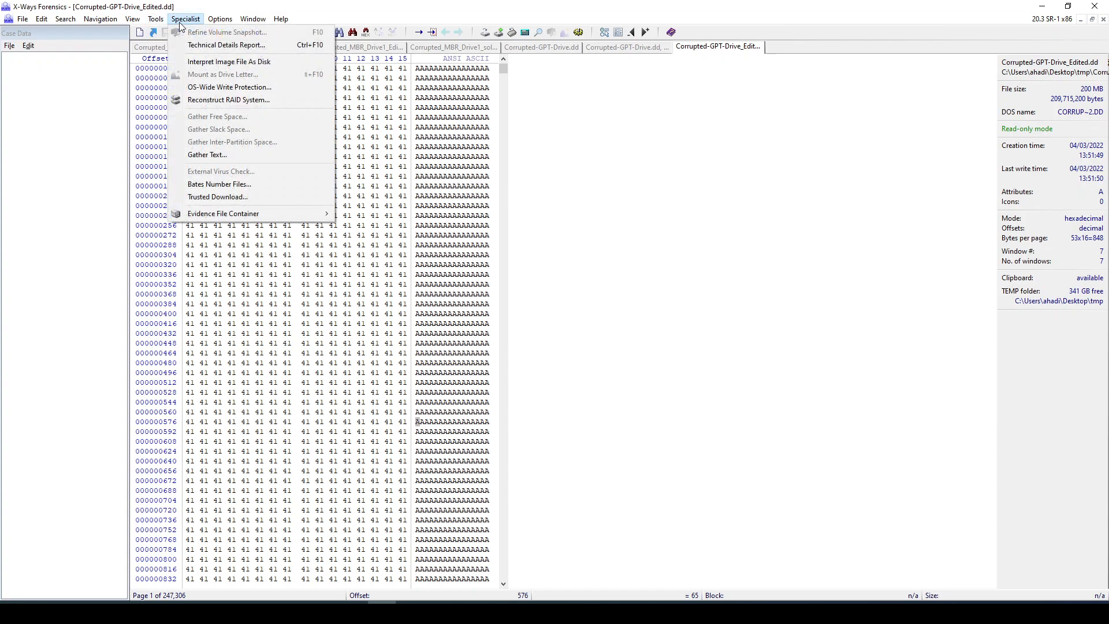
{"action": "mouse_move", "coordinate": [226, 61]}
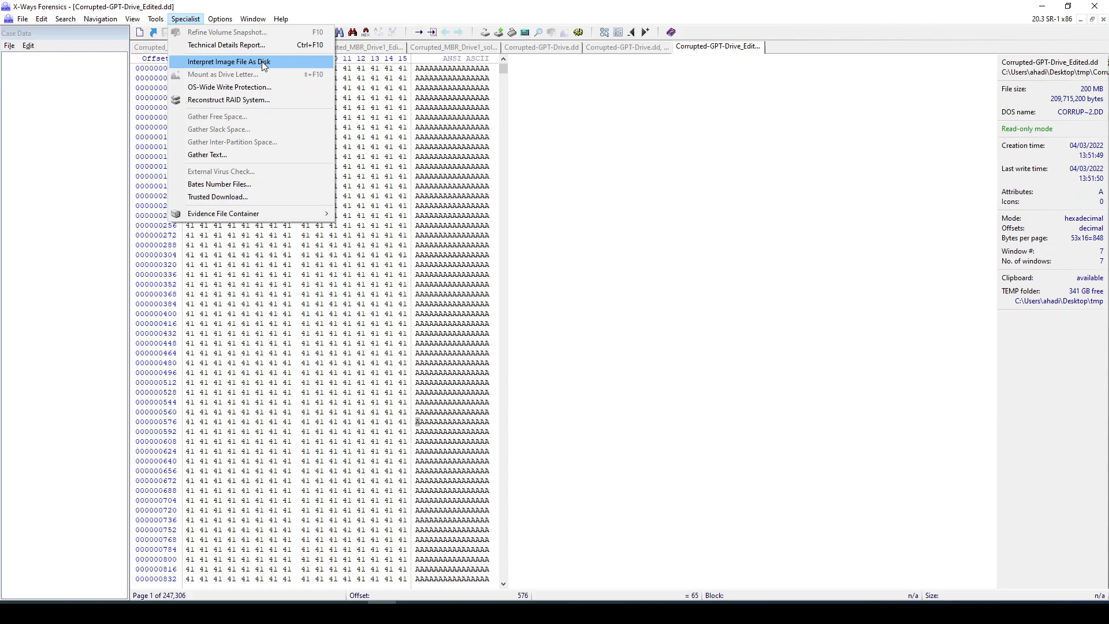
{"action": "left_click", "coordinate": [228, 61]}
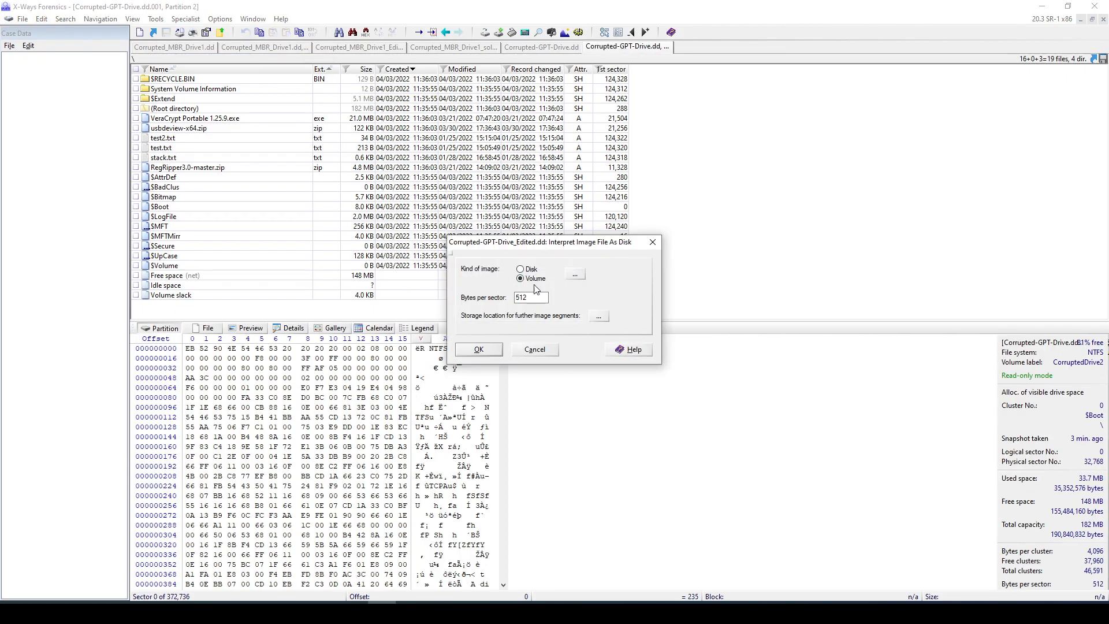
{"action": "left_click", "coordinate": [477, 349]}
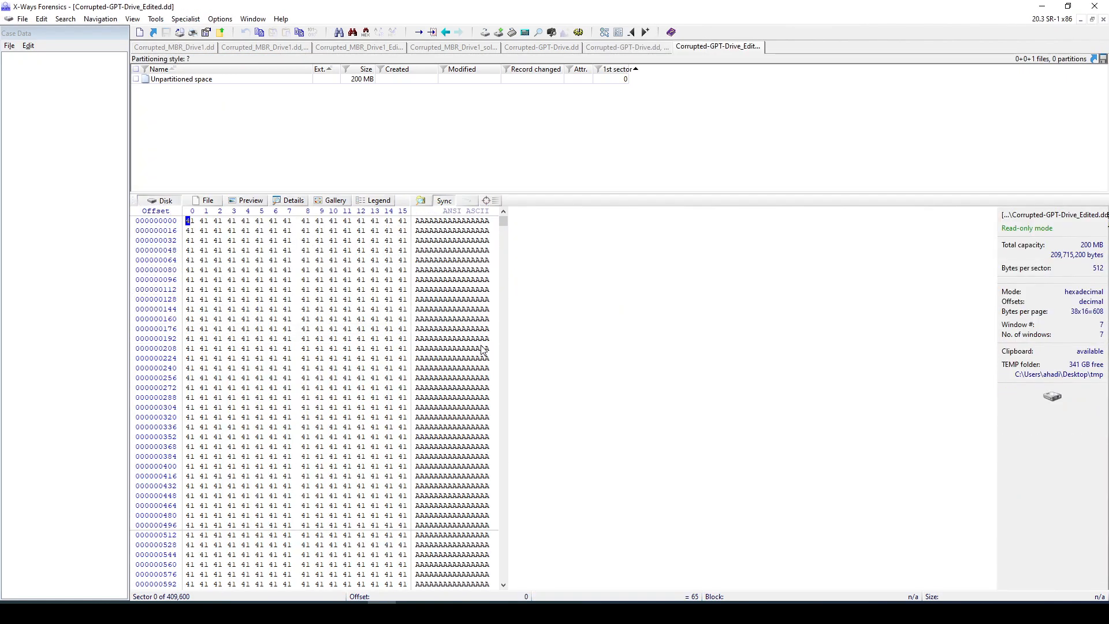
{"action": "left_click", "coordinate": [182, 79]}
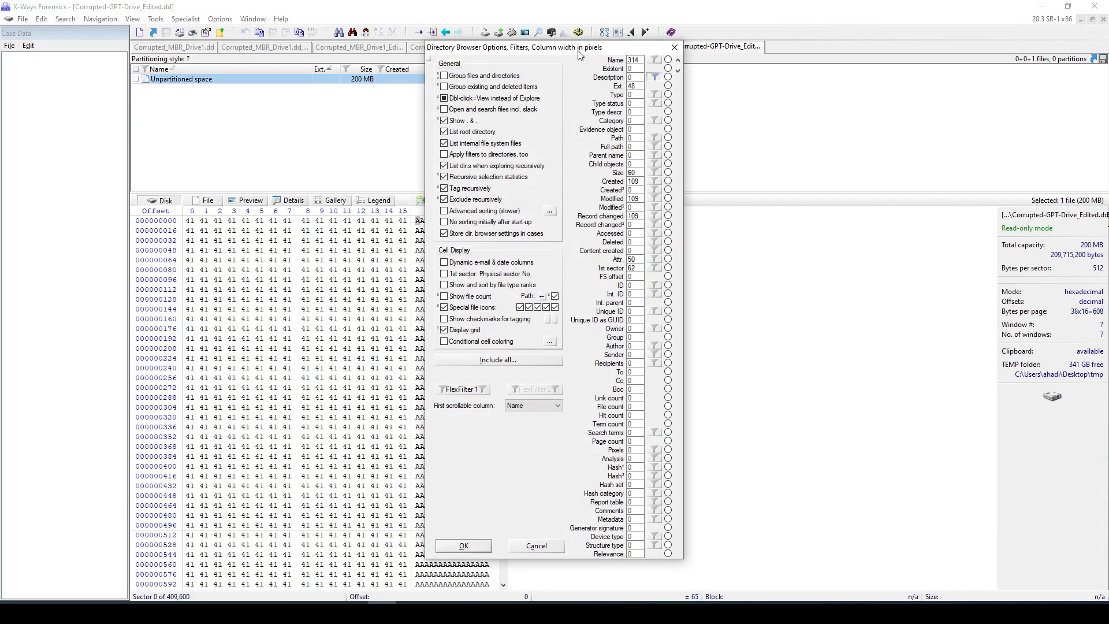
{"action": "left_click", "coordinate": [462, 545]}
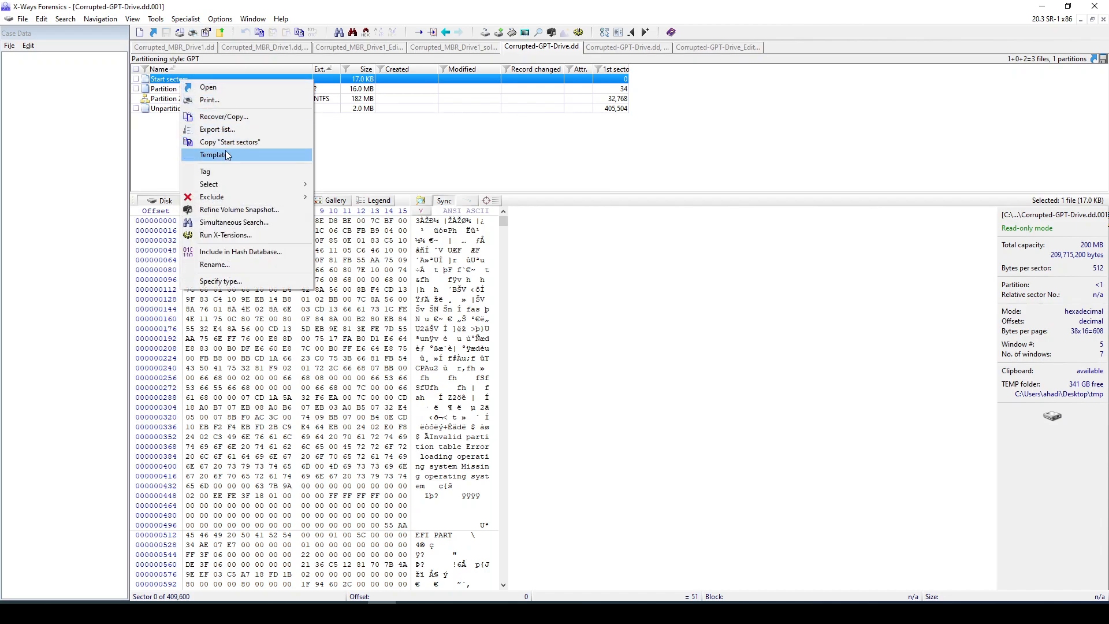
{"action": "left_click", "coordinate": [215, 153]}
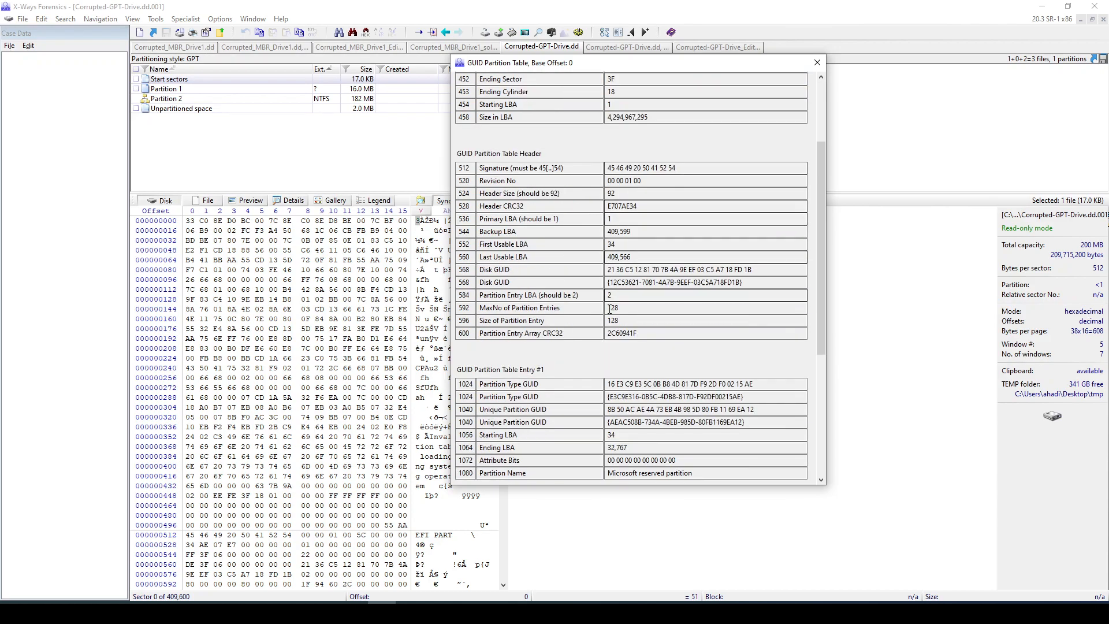
{"action": "scroll", "scroll_direction": "down", "scroll_amount": 3}
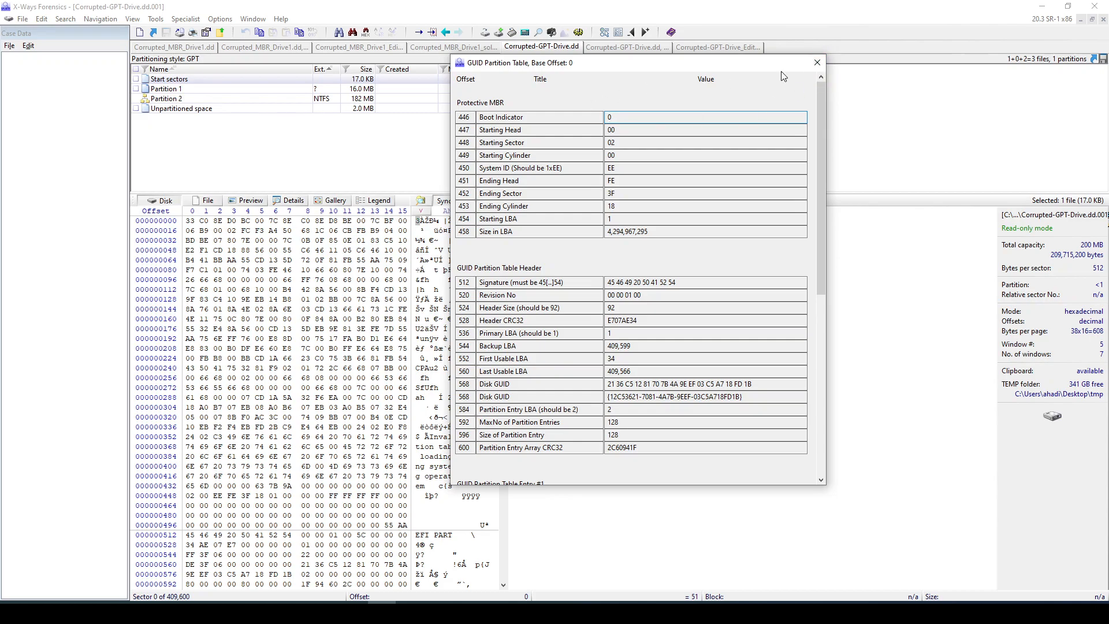
{"action": "left_click", "coordinate": [817, 63]}
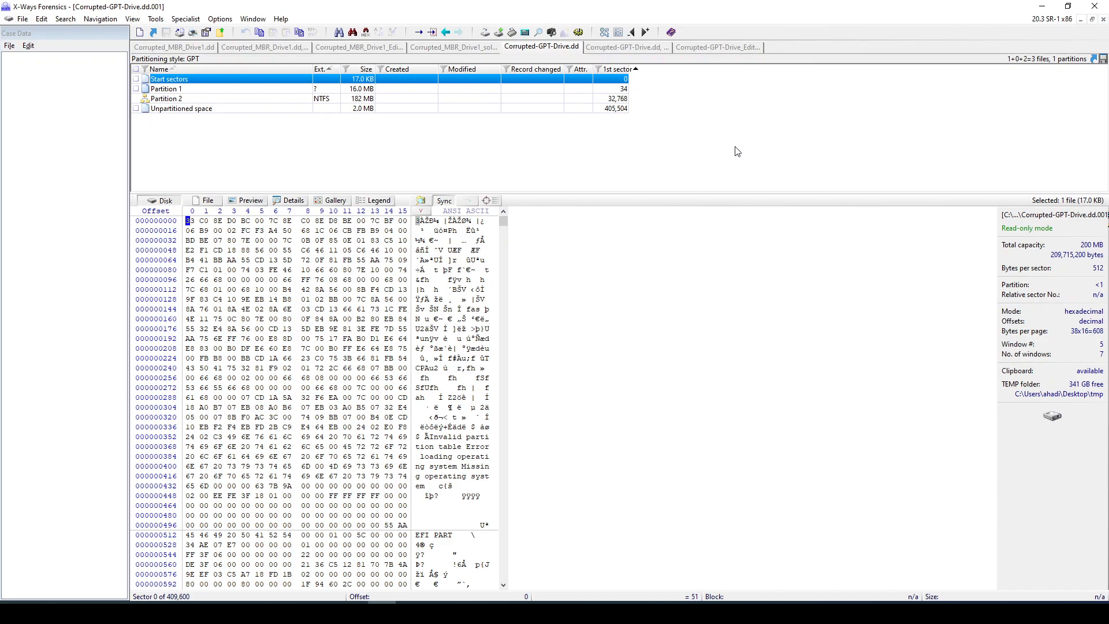
{"action": "mouse_move", "coordinate": [709, 58]}
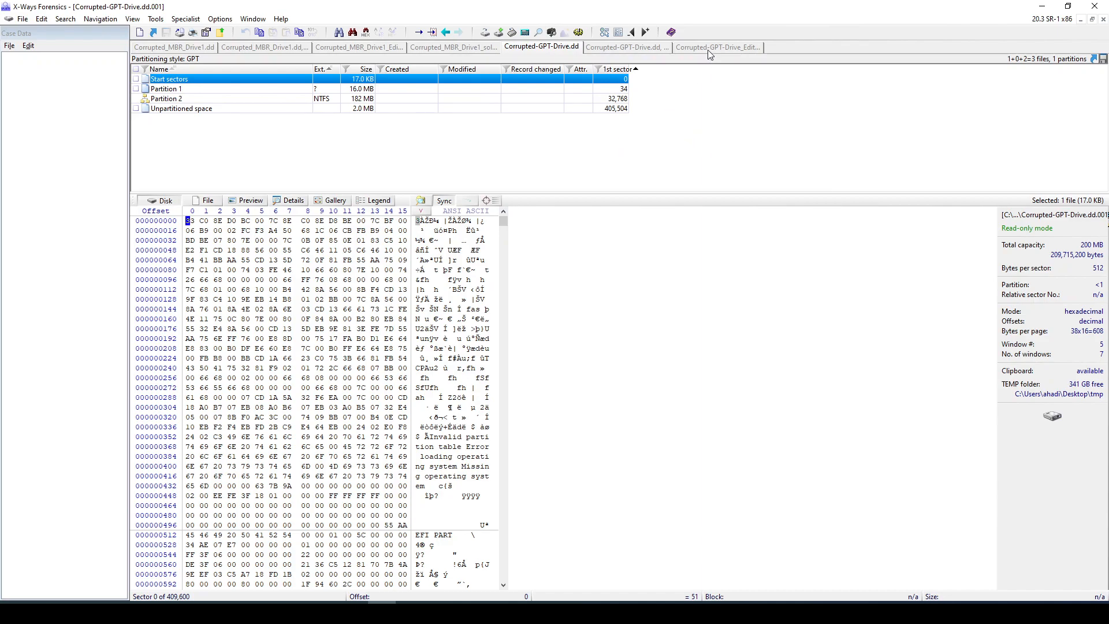
{"action": "left_click", "coordinate": [717, 46]}
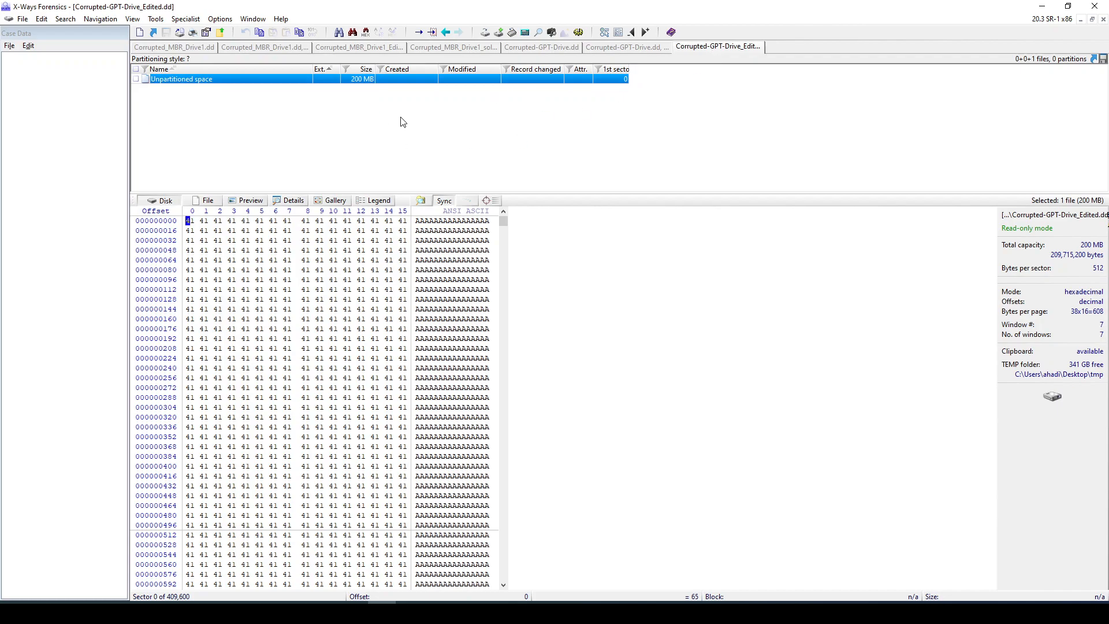
{"action": "mouse_move", "coordinate": [211, 80]}
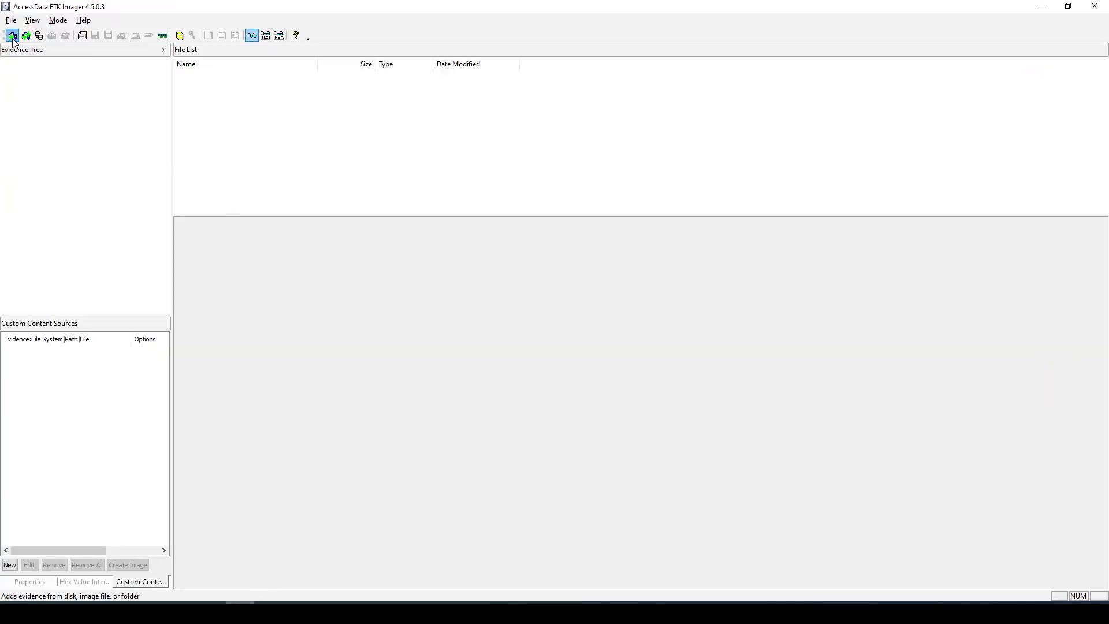
Add Corrupted-GPT-Drive_Edited.dd as an image-file evidence item and expand it in the Evidence Tree.
{"action": "left_click", "coordinate": [11, 36]}
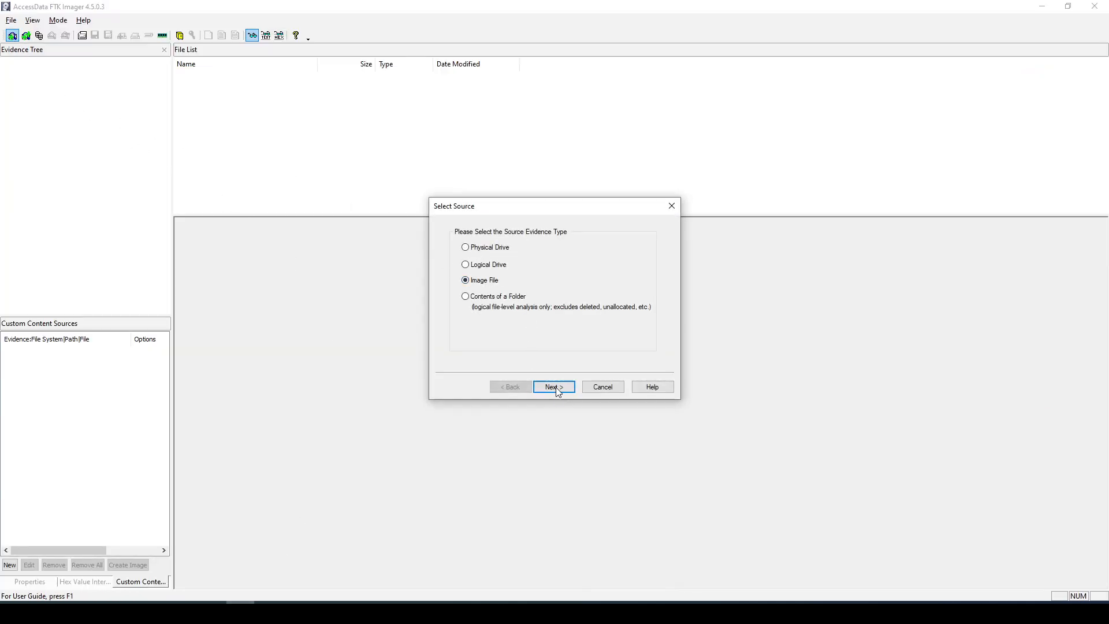
{"action": "left_click", "coordinate": [553, 387]}
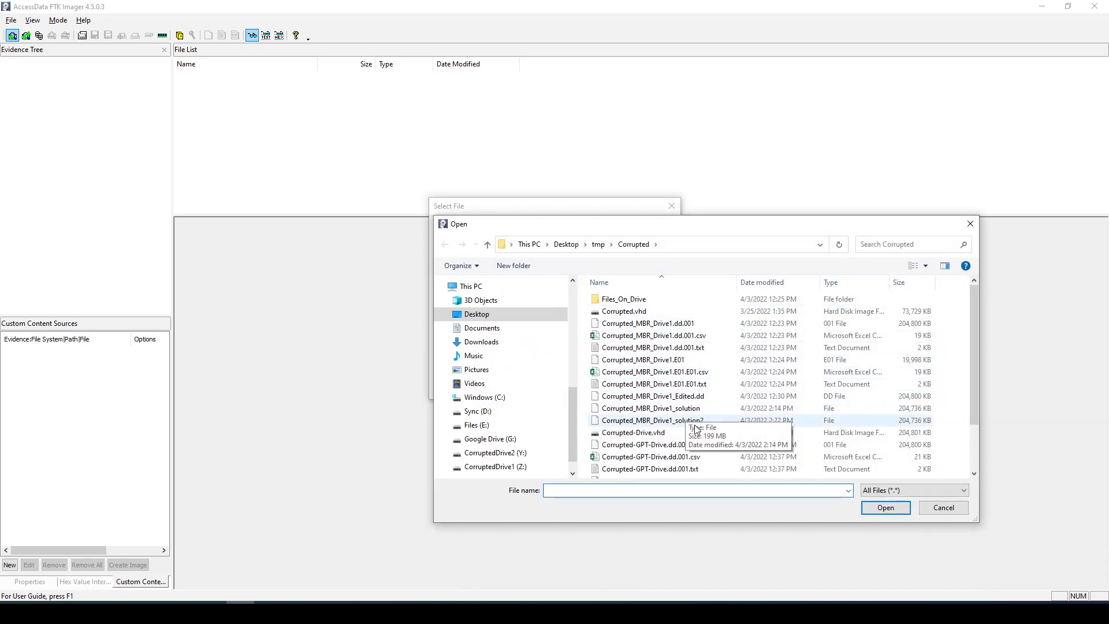
{"action": "left_click", "coordinate": [885, 507]}
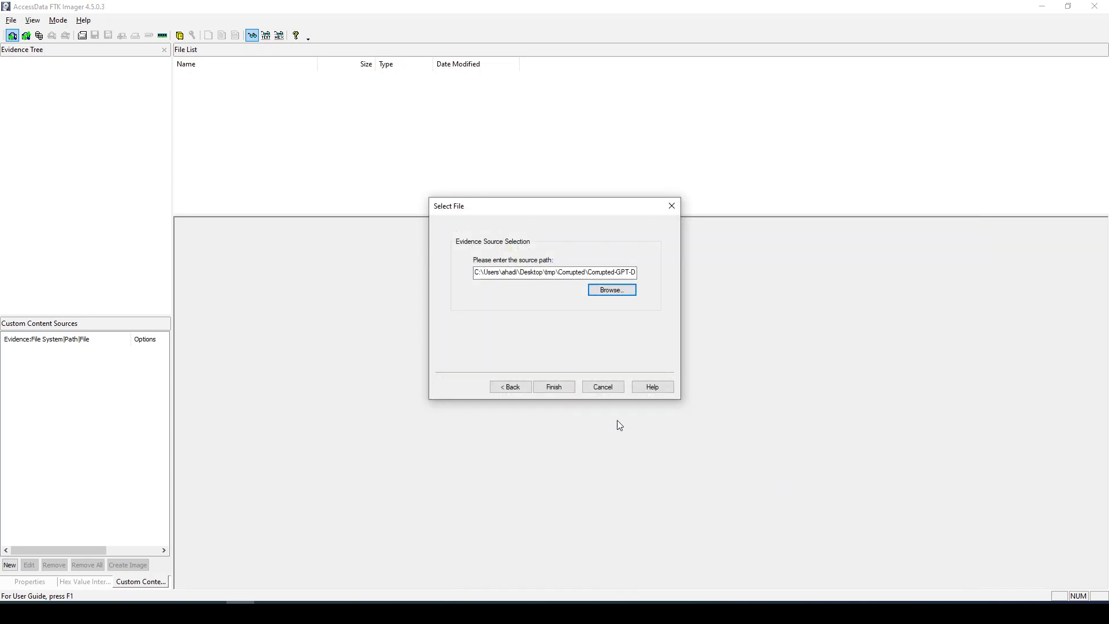
{"action": "left_click", "coordinate": [554, 387]}
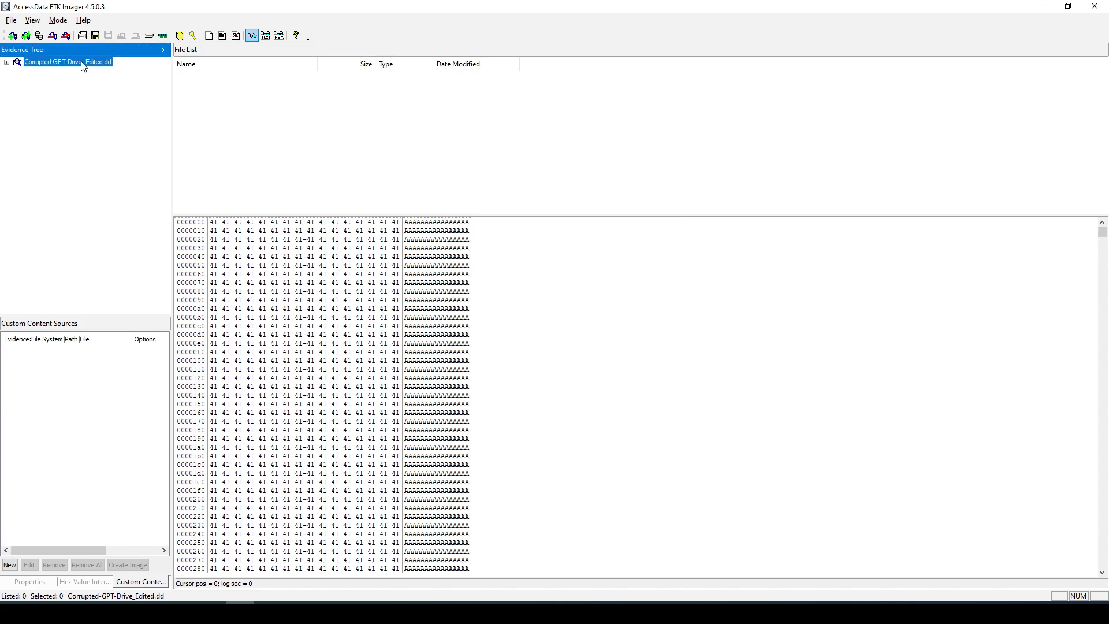
{"action": "left_click", "coordinate": [6, 63]}
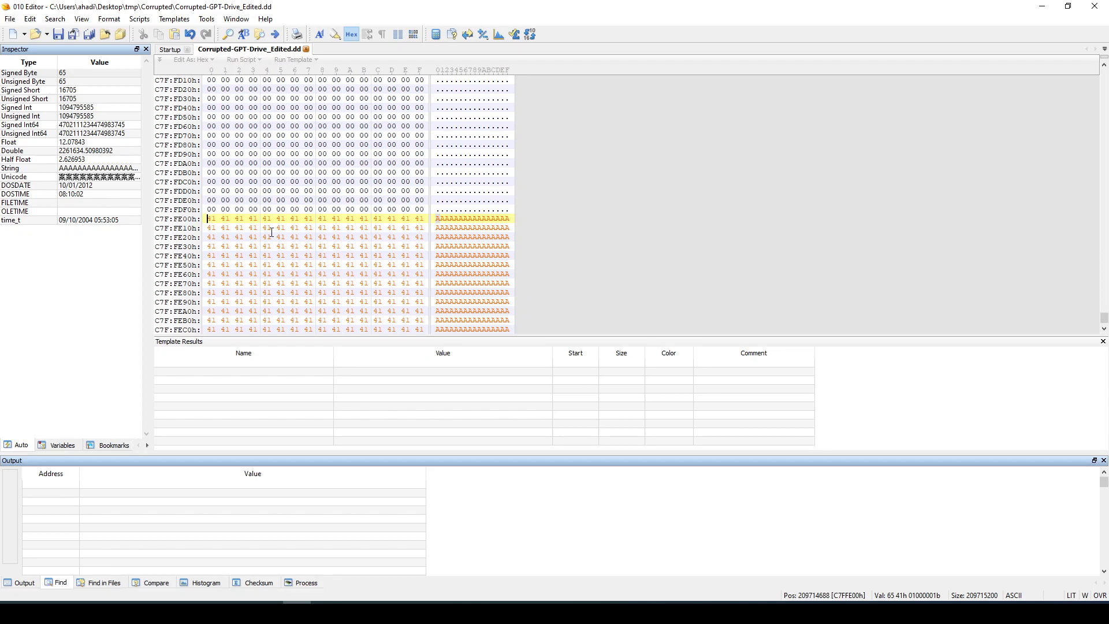
Trim the trailing 16,896 A-filler bytes and save the result as Corrupted-GPT-Drive_Edited_Solution.dd.
{"action": "scroll", "scroll_direction": "down", "scroll_amount": 3}
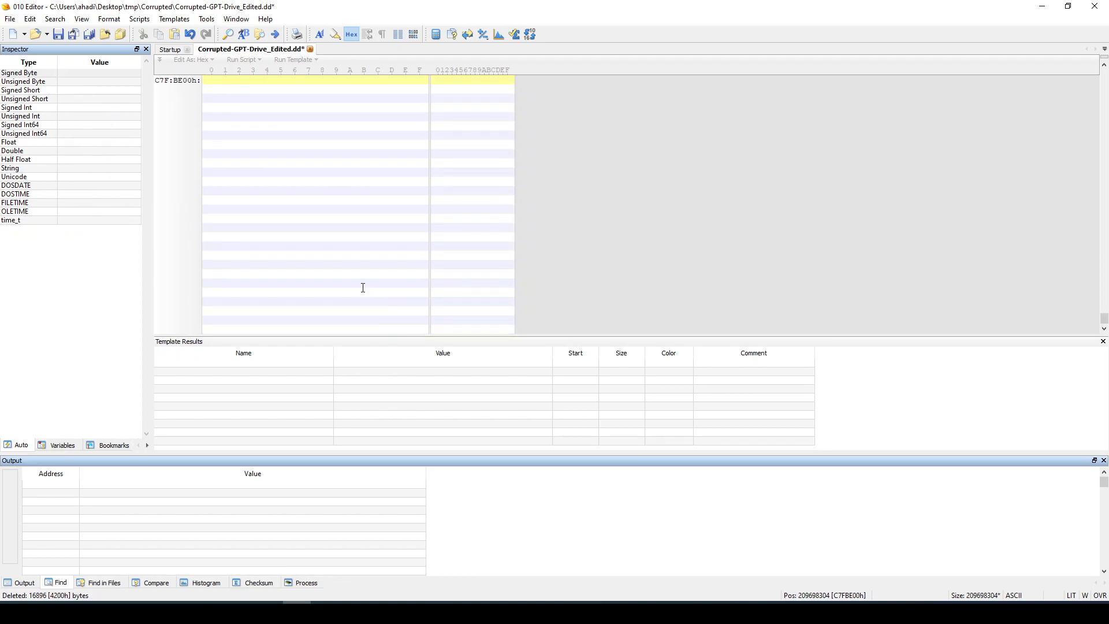
{"action": "left_click", "coordinate": [11, 19]}
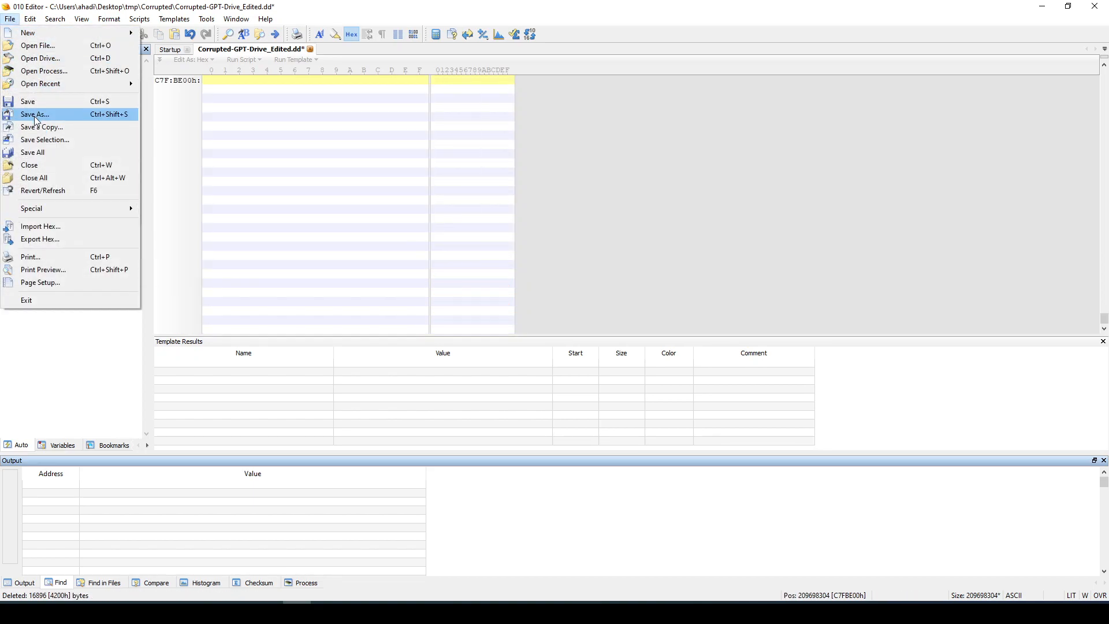
{"action": "left_click", "coordinate": [36, 115]}
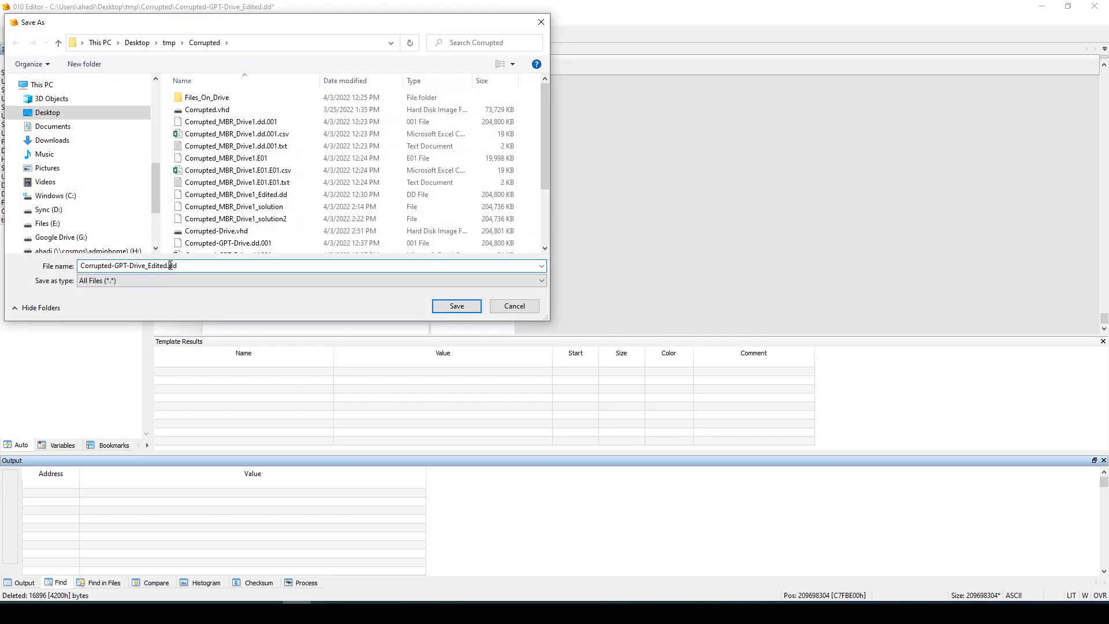
{"action": "type", "text": "_S"}
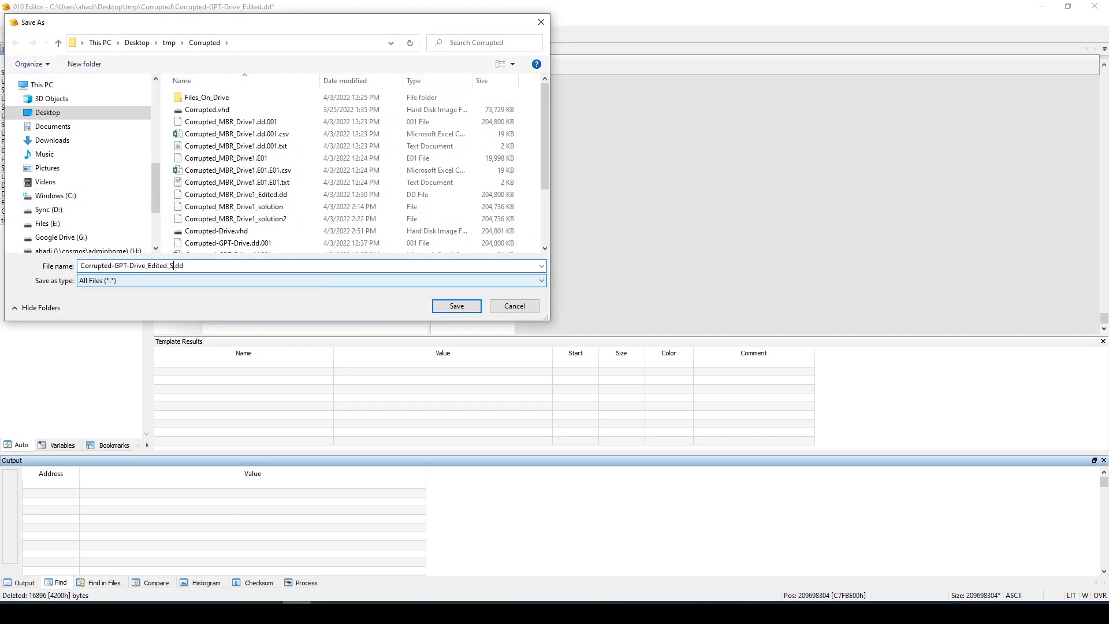
{"action": "left_click", "coordinate": [455, 305]}
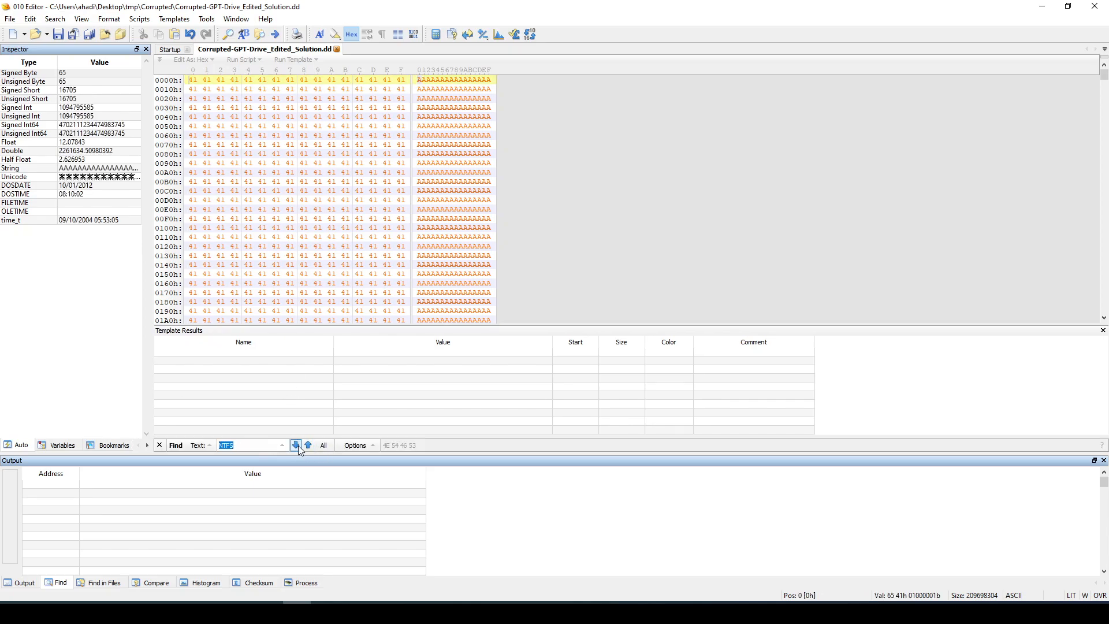
Search the solution image for the 'NTFS' signature, landing at the boot sector at 1000000h.
{"action": "left_click", "coordinate": [296, 444]}
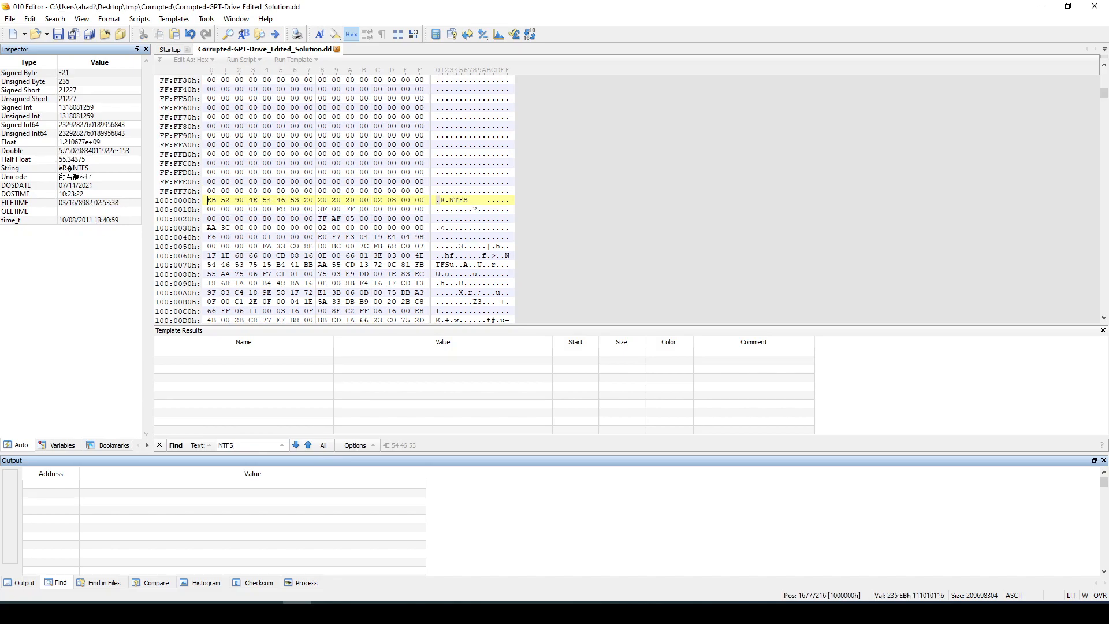
{"action": "mouse_move", "coordinate": [446, 212]}
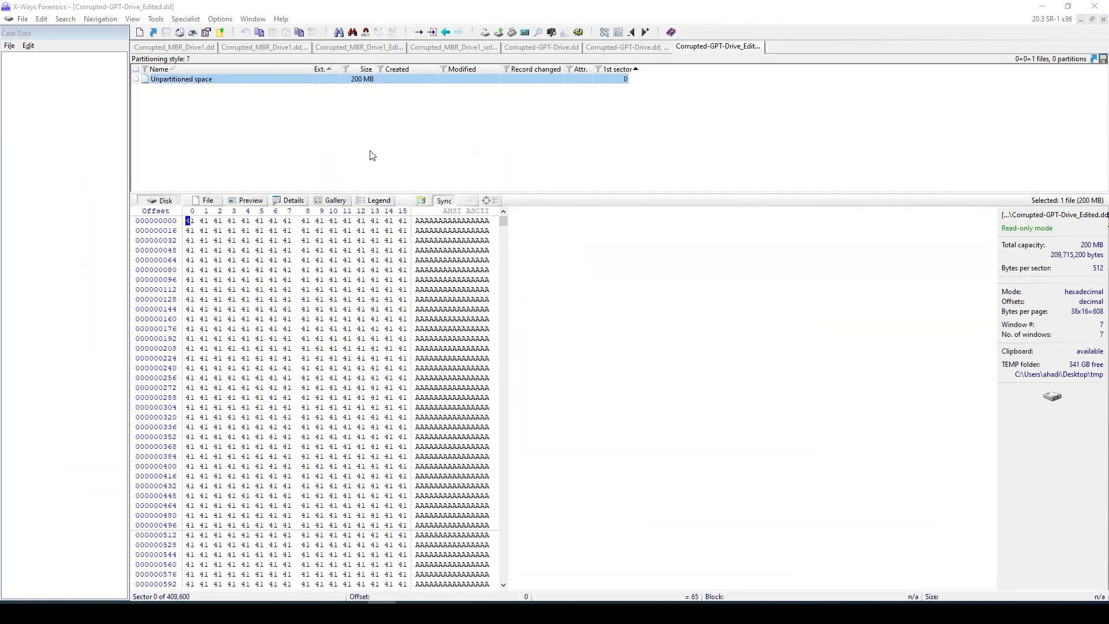
{"action": "mouse_move", "coordinate": [263, 290]}
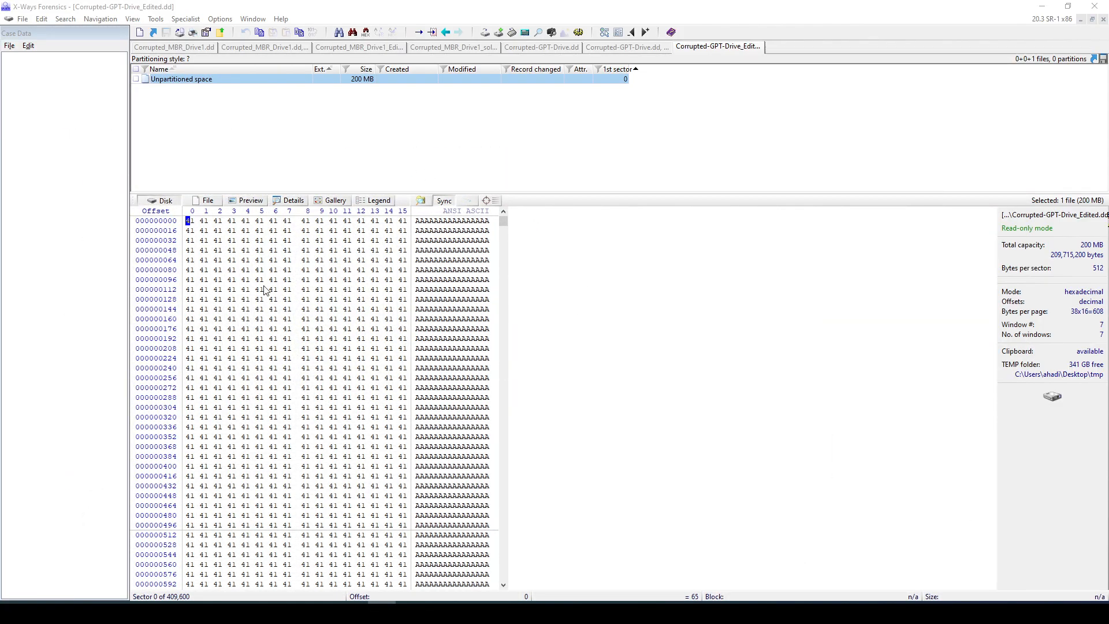
Load Corrupted-GPT-Drive_Edited_Solution.dd and apply the Boot Sector NTFS template to it.
{"action": "left_click", "coordinate": [23, 18]}
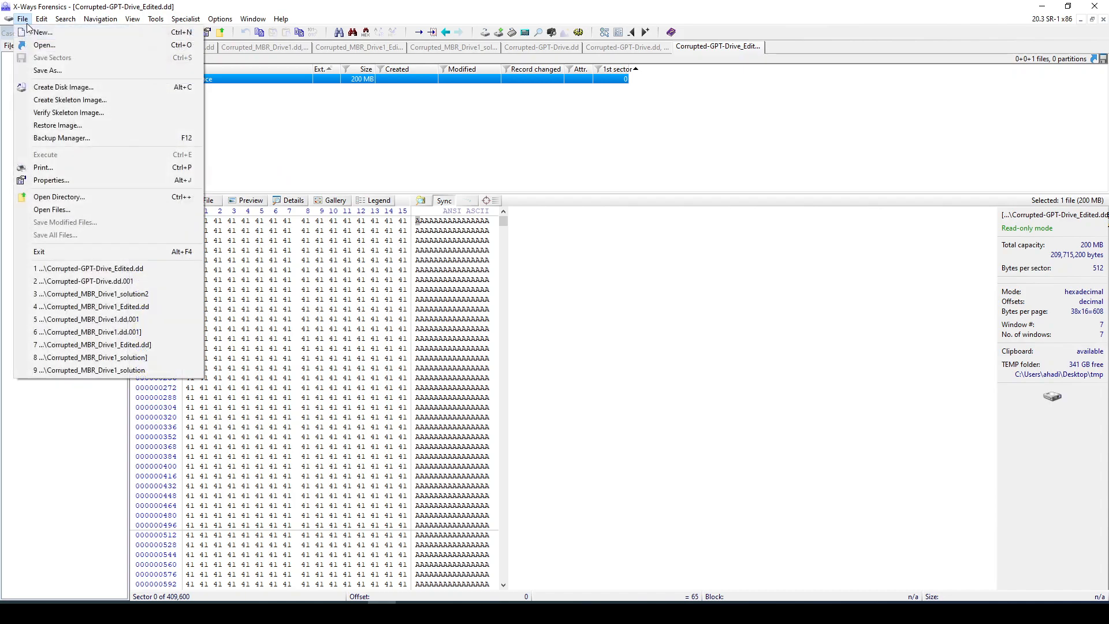
{"action": "left_click", "coordinate": [51, 209]}
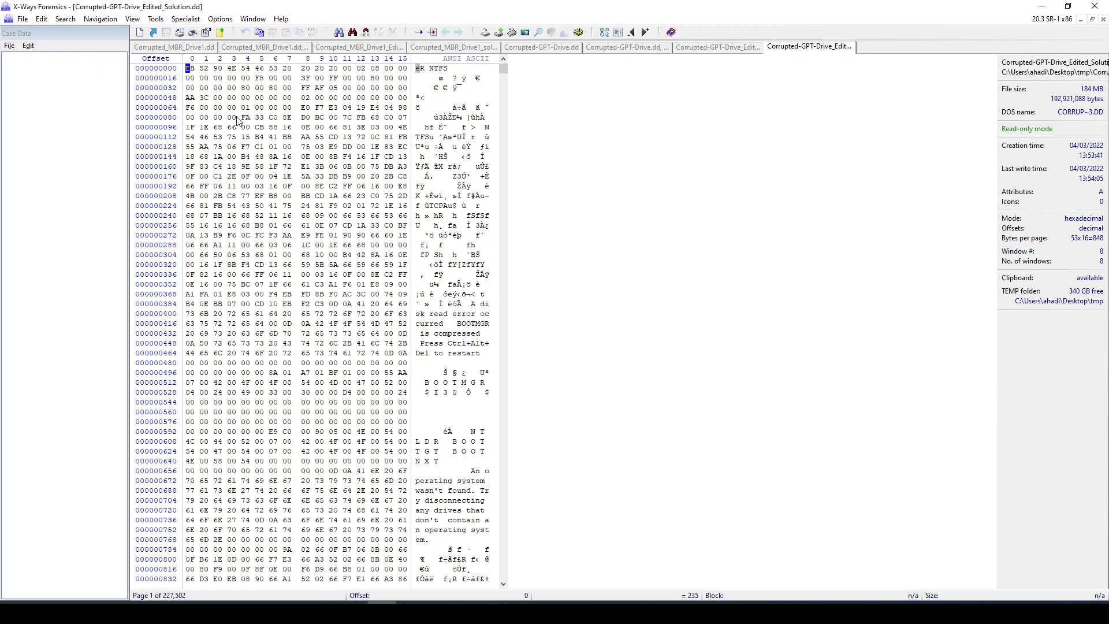
{"action": "mouse_move", "coordinate": [100, 18]}
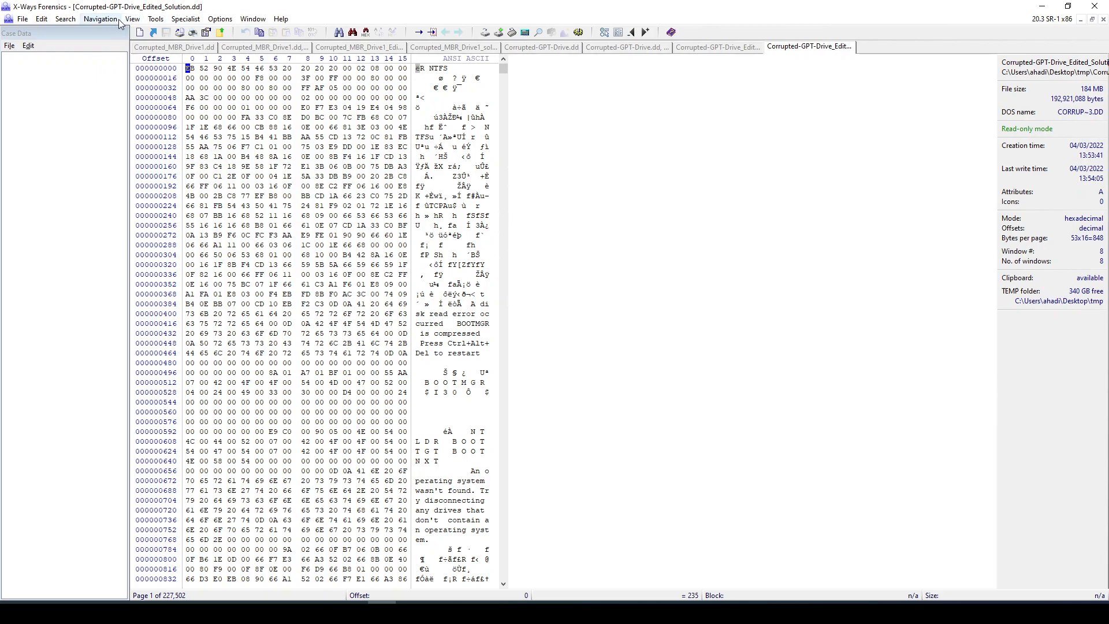
{"action": "left_click", "coordinate": [132, 18]}
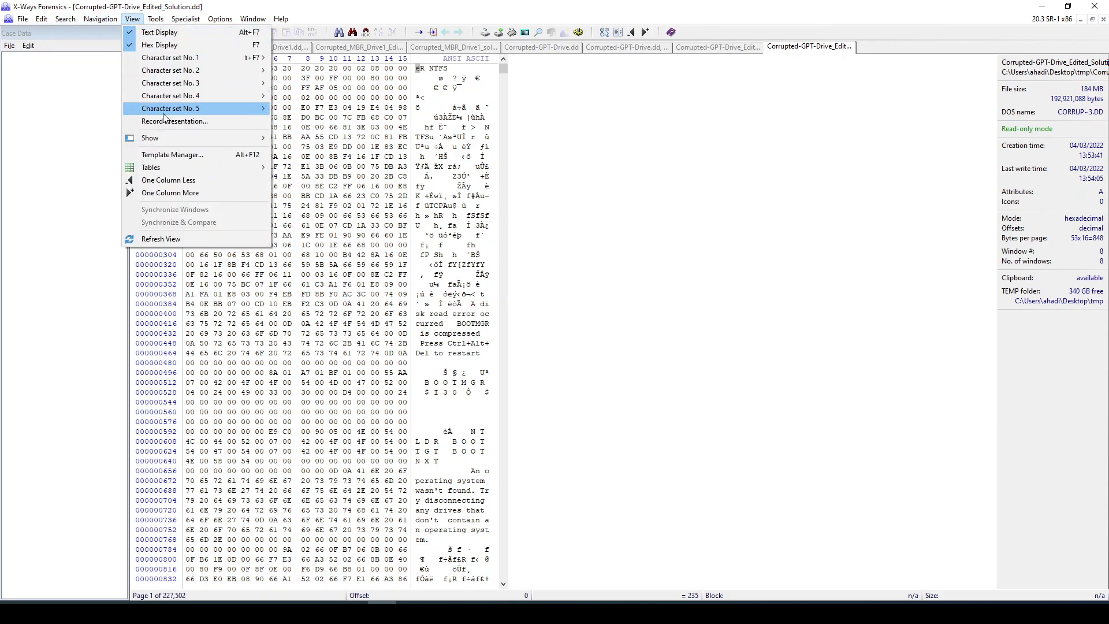
{"action": "left_click", "coordinate": [172, 155]}
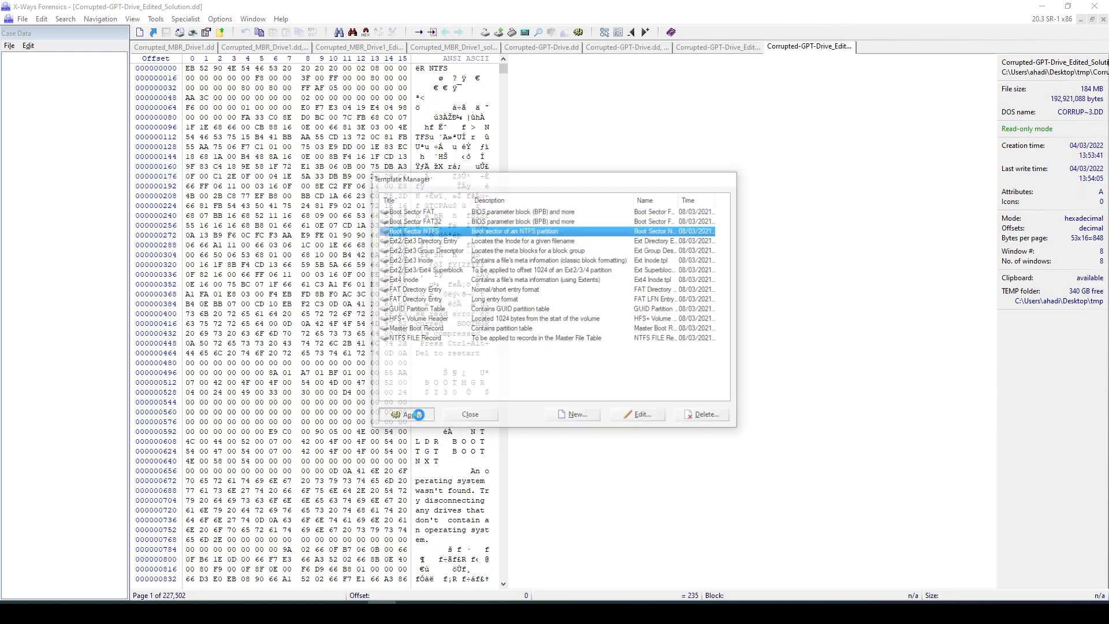
{"action": "left_click", "coordinate": [406, 414]}
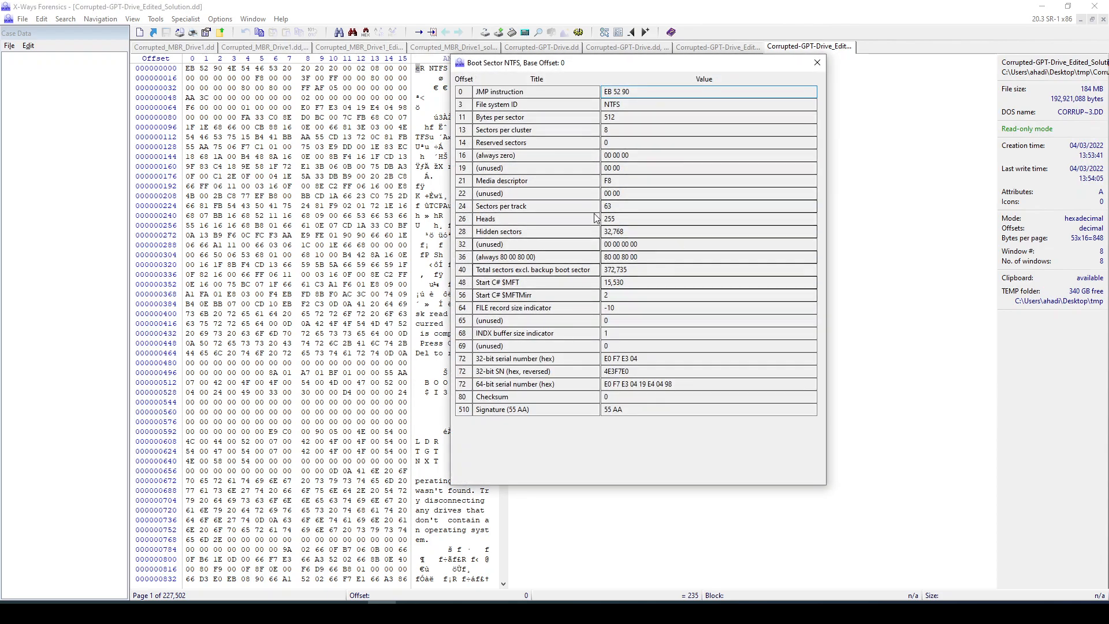
{"action": "left_click", "coordinate": [817, 62]}
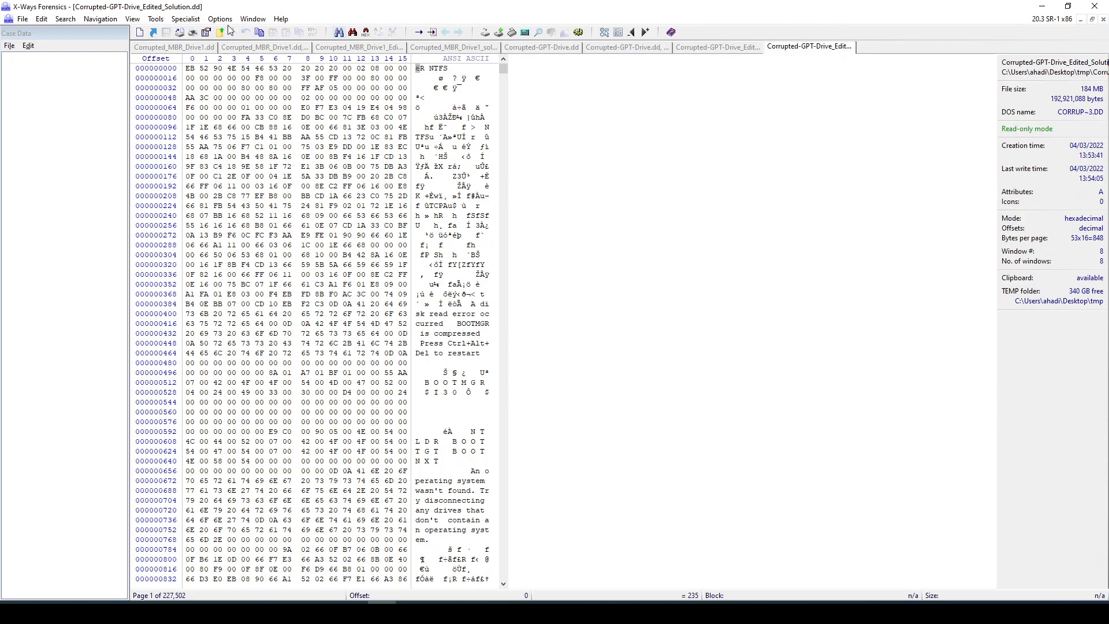
Interpret the image as an NTFS volume and view stack.txt and usbdeview-x64.zip.
{"action": "left_click", "coordinate": [185, 19]}
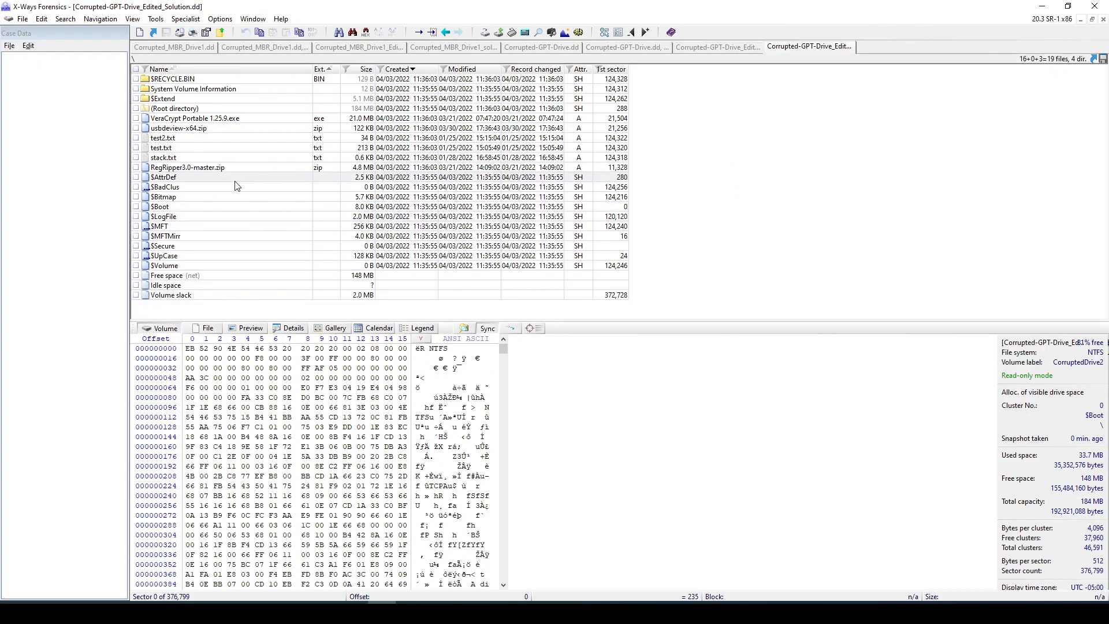
{"action": "left_click", "coordinate": [163, 157]}
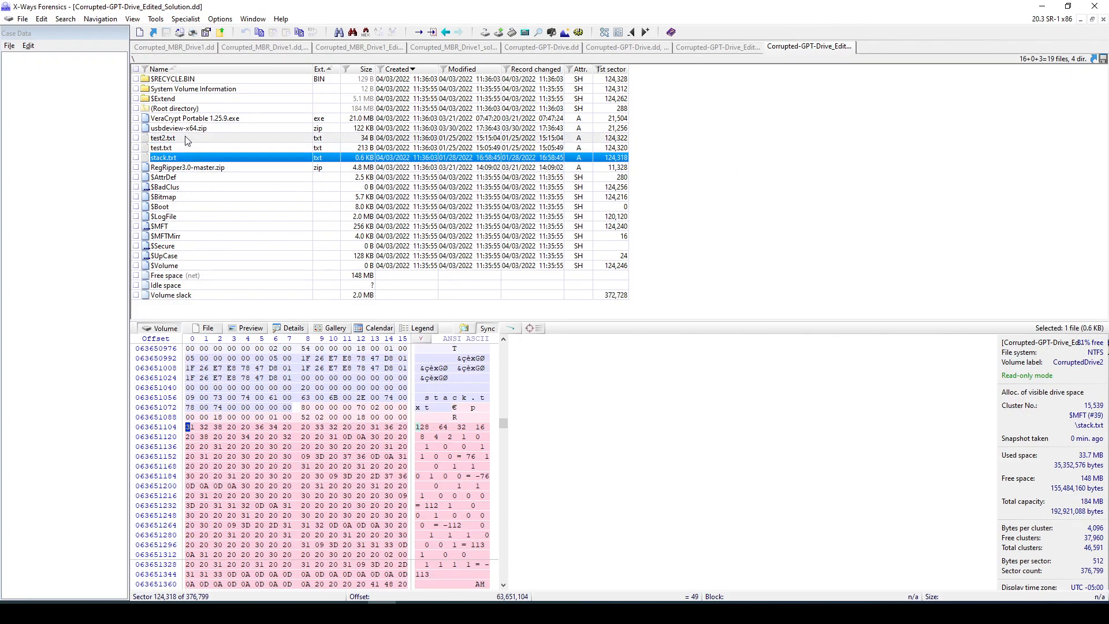
{"action": "left_click", "coordinate": [178, 129]}
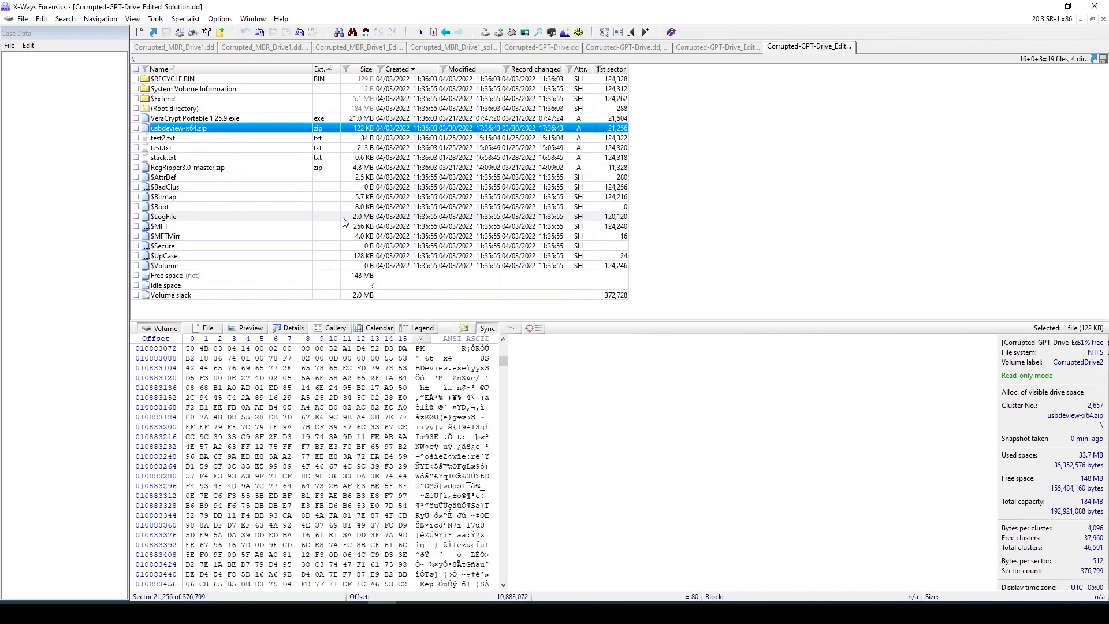
{"action": "mouse_move", "coordinate": [319, 218]}
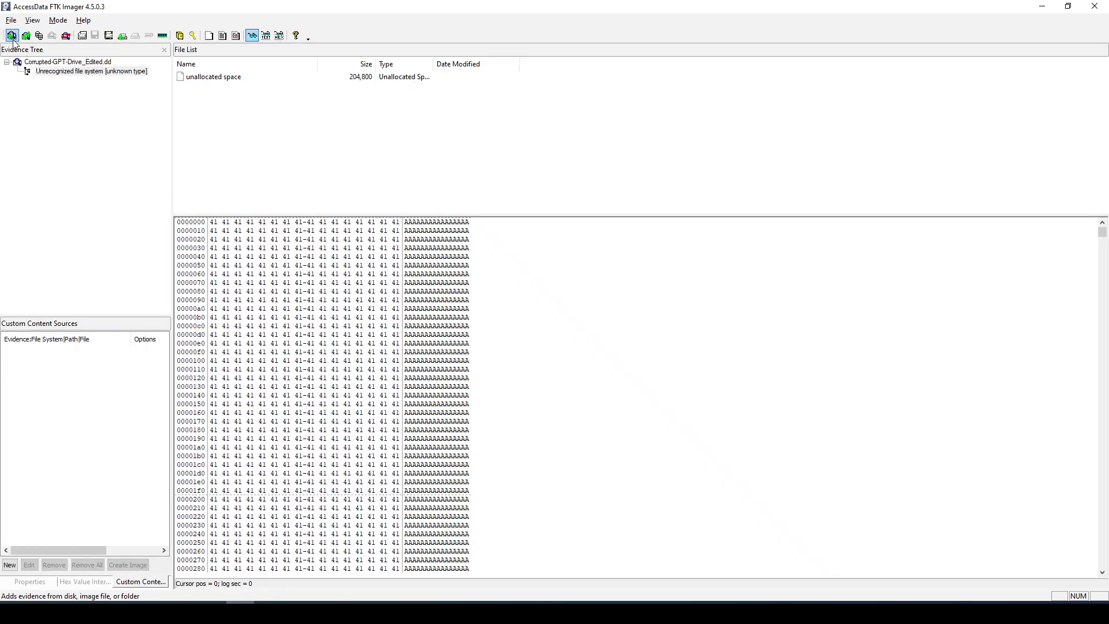
Add Corrupted-GPT-Drive_Edited_Solution.dd as evidence and preview RegRipper3.0-master.zip in its NTFS root.
{"action": "left_click", "coordinate": [12, 36]}
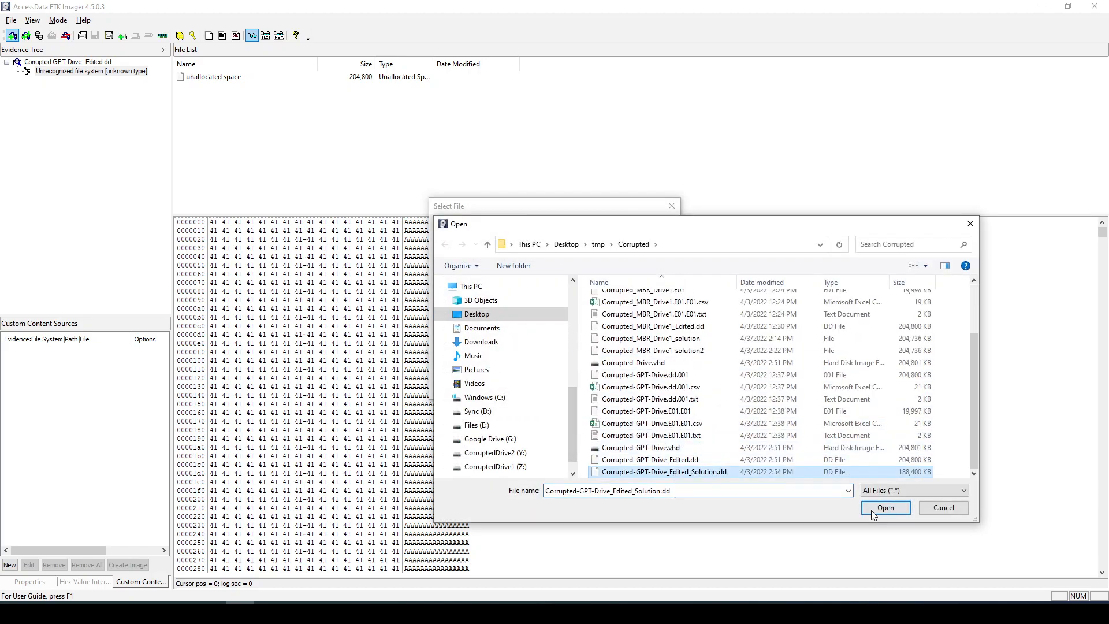
{"action": "left_click", "coordinate": [885, 507]}
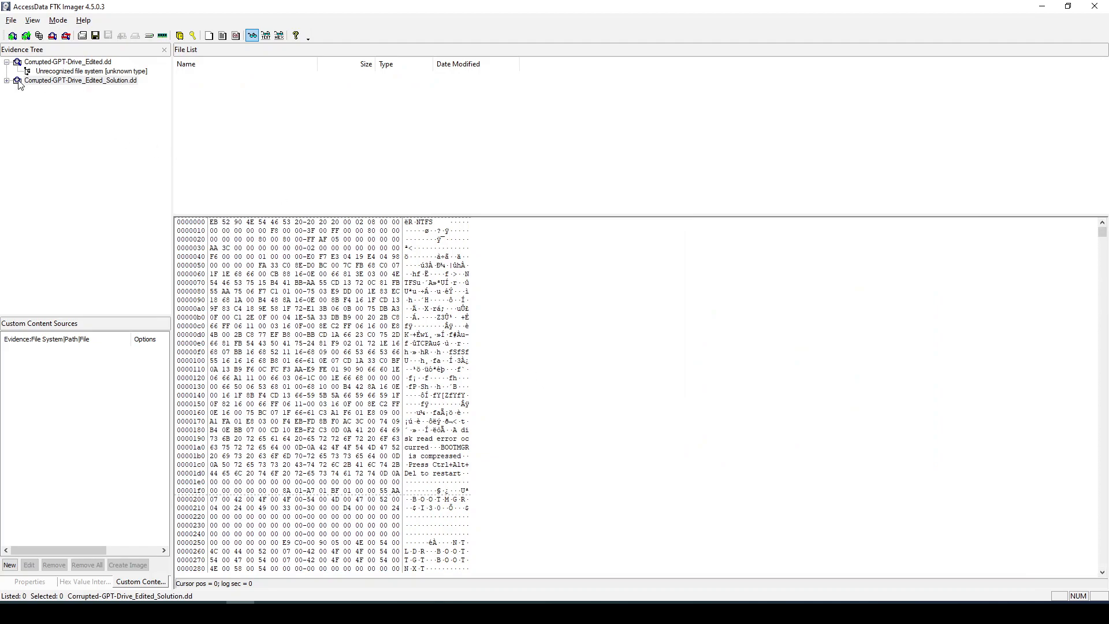
{"action": "left_click", "coordinate": [7, 80]}
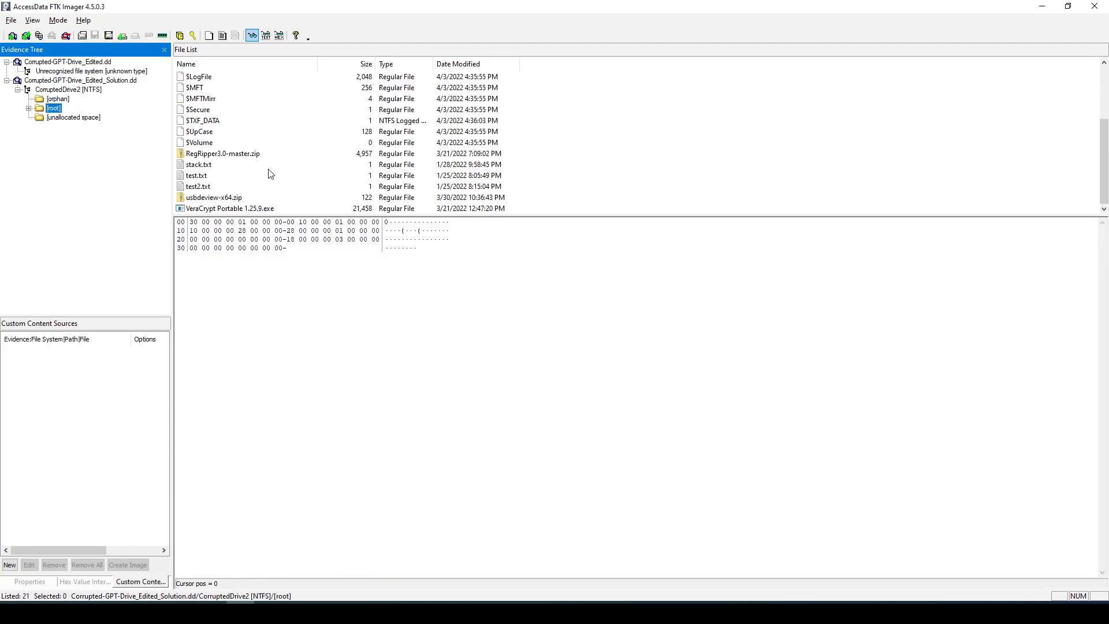
{"action": "left_click", "coordinate": [222, 153]}
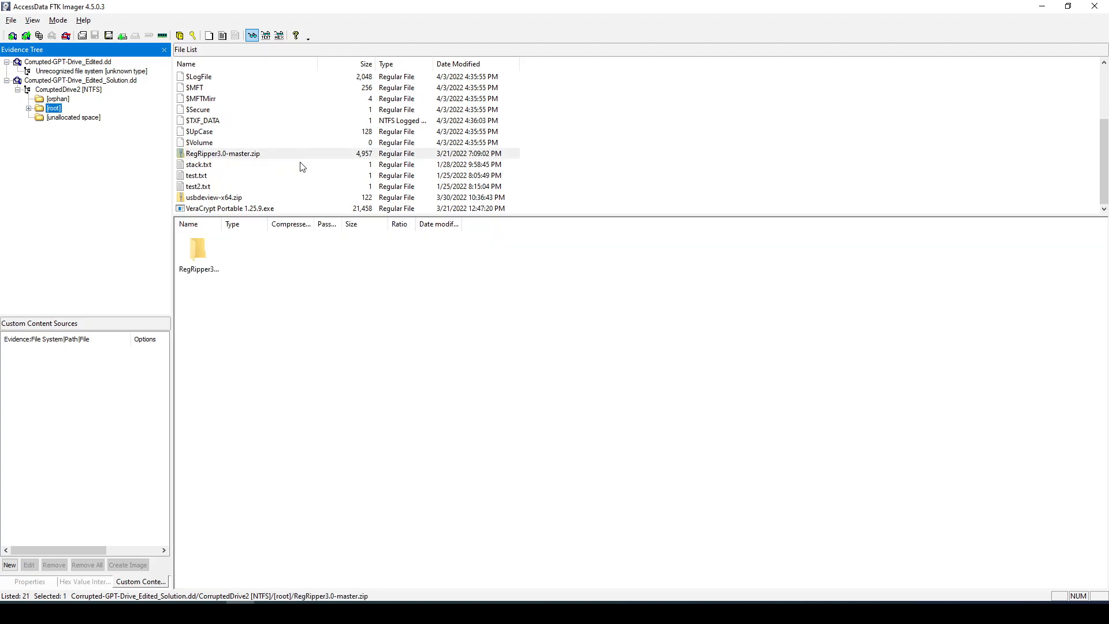
{"action": "mouse_move", "coordinate": [294, 170]}
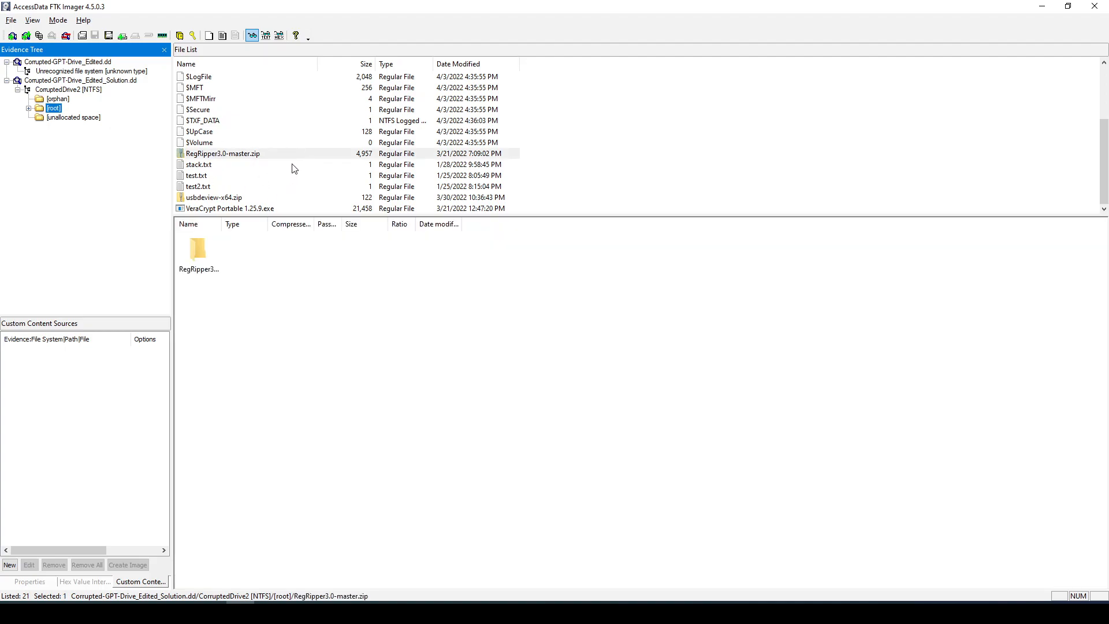